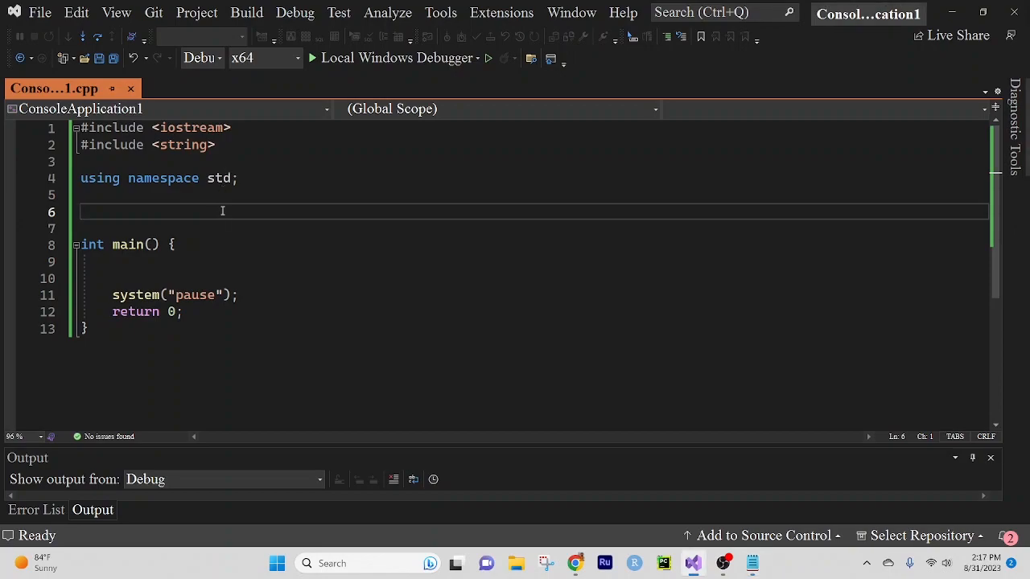
# Add the comment '// Function prototypes' above main.
pyautogui.write('//')
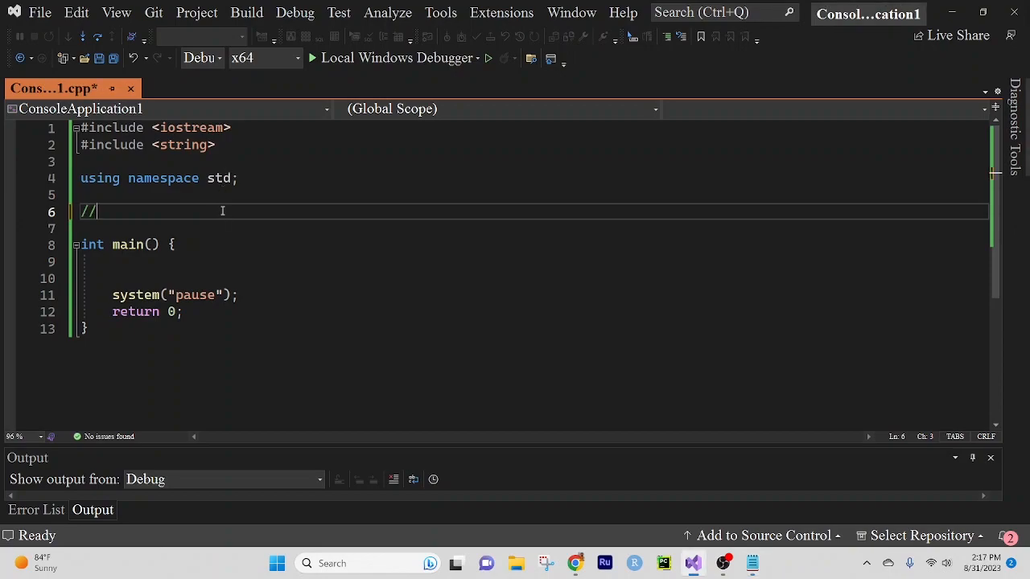
pyautogui.write('Function')
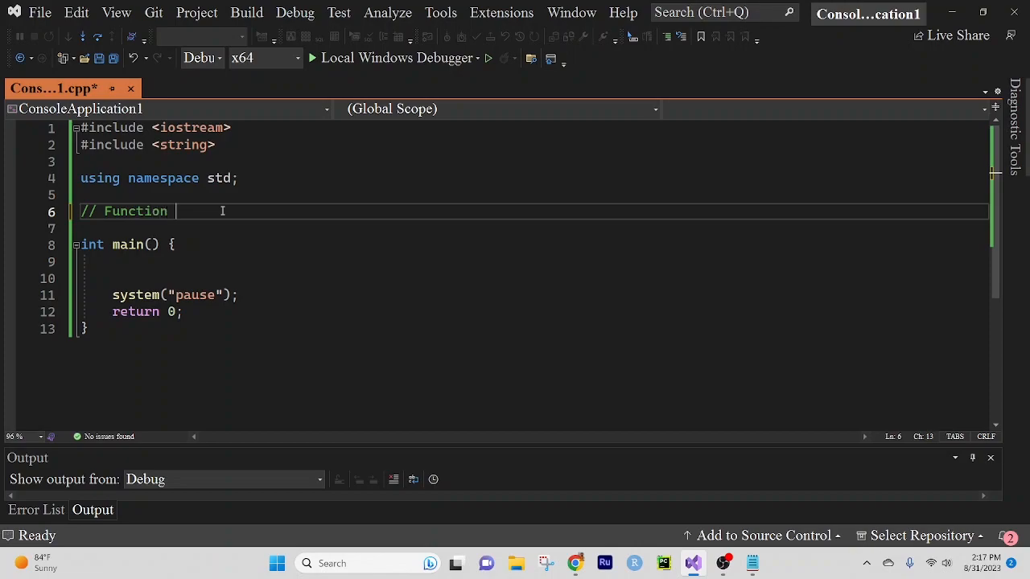
pyautogui.write('prototypes')
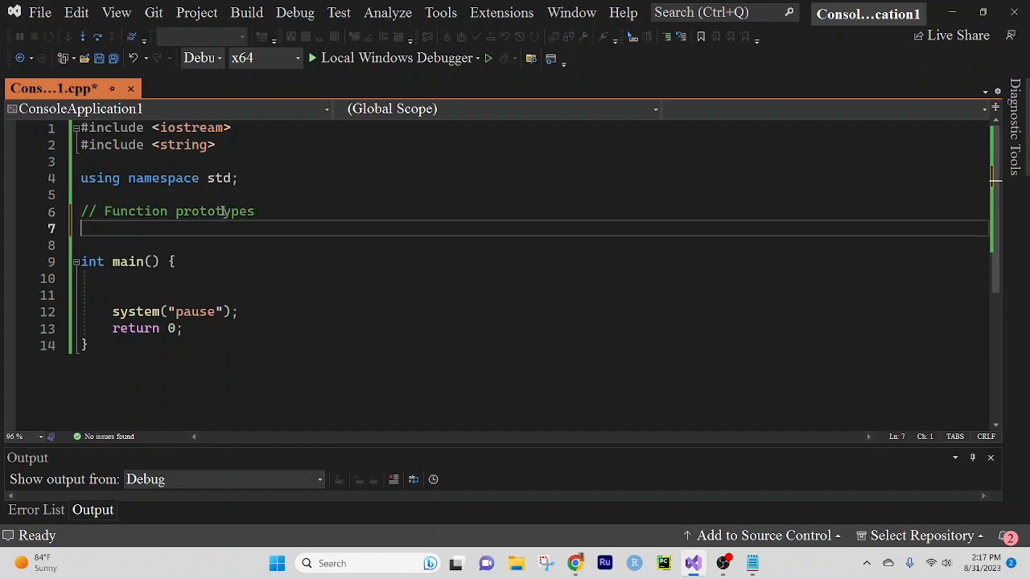
# Declare the prototype void myPassByValueFunction(string strPar); under the comment.
pyautogui.write('void')
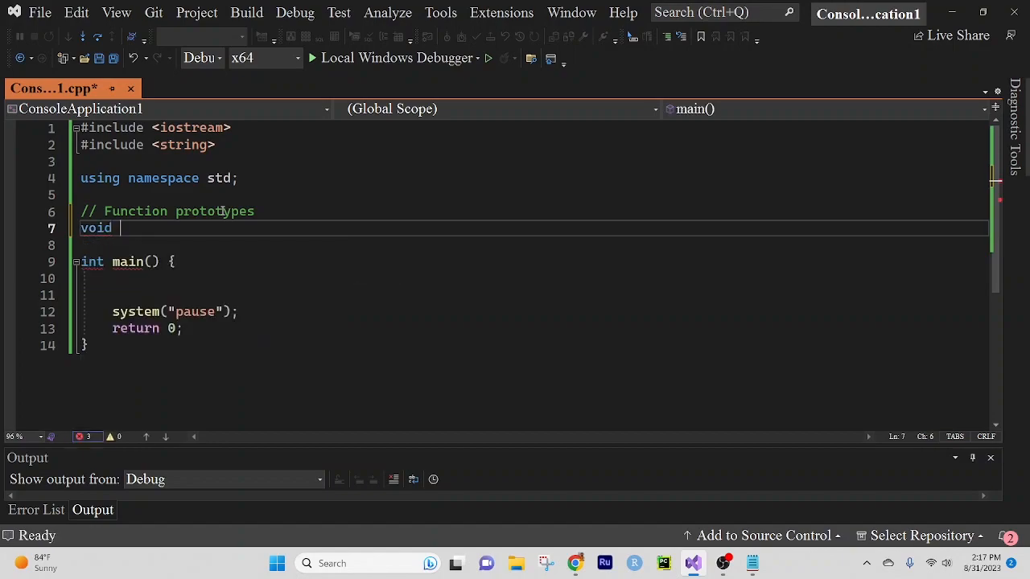
pyautogui.write('myPas')
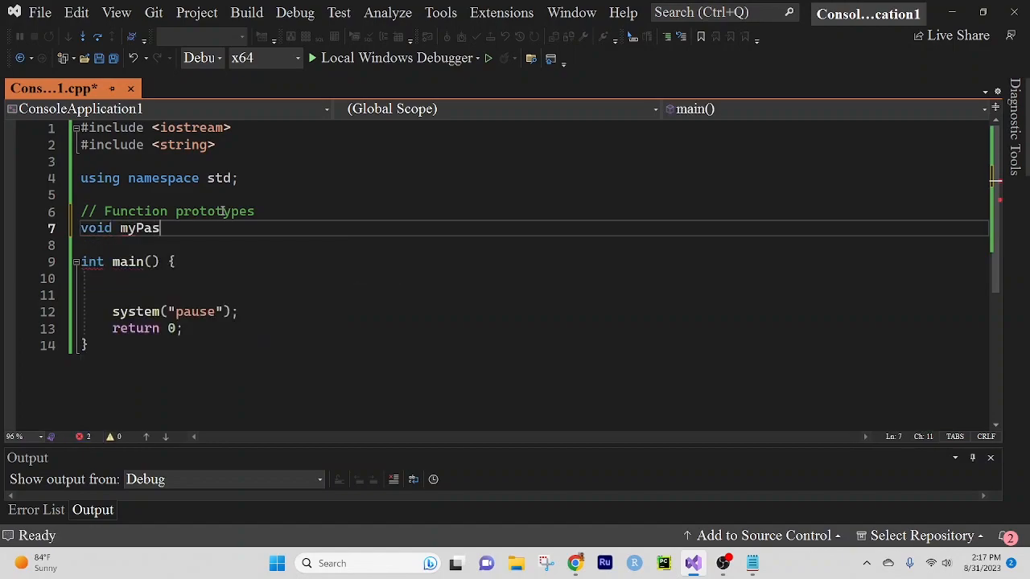
pyautogui.write('sByV')
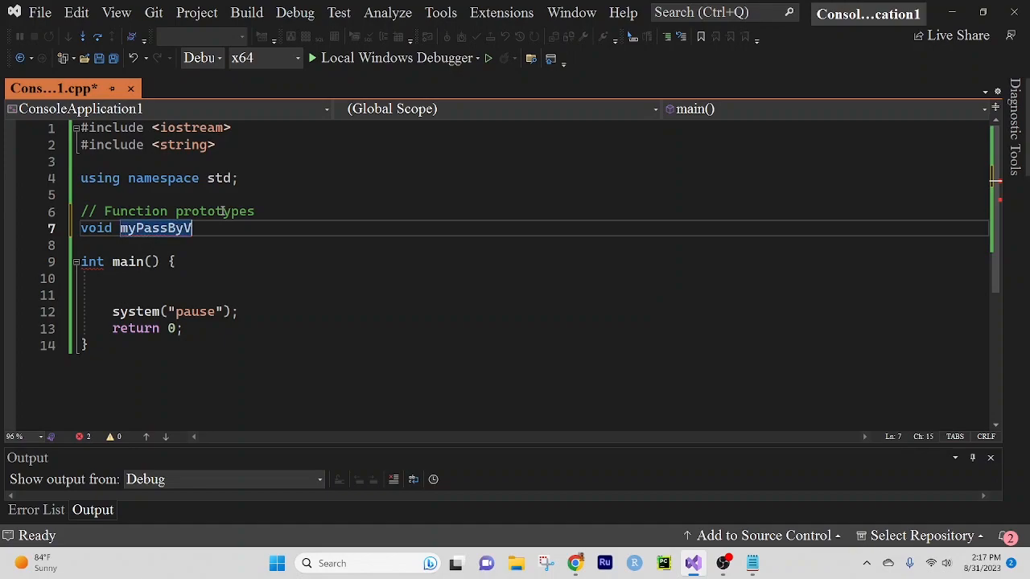
pyautogui.write('alueFunction')
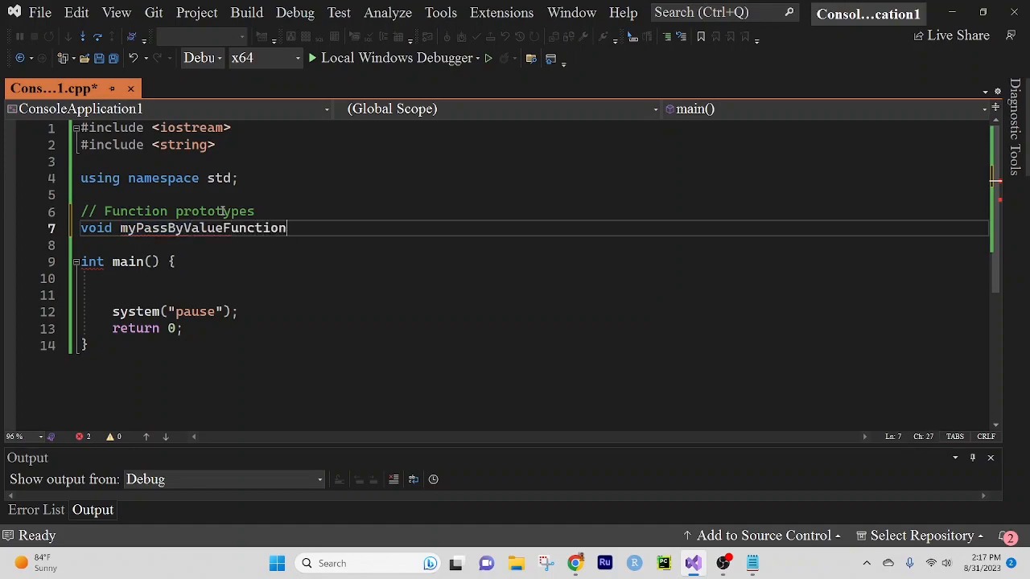
pyautogui.write('()')
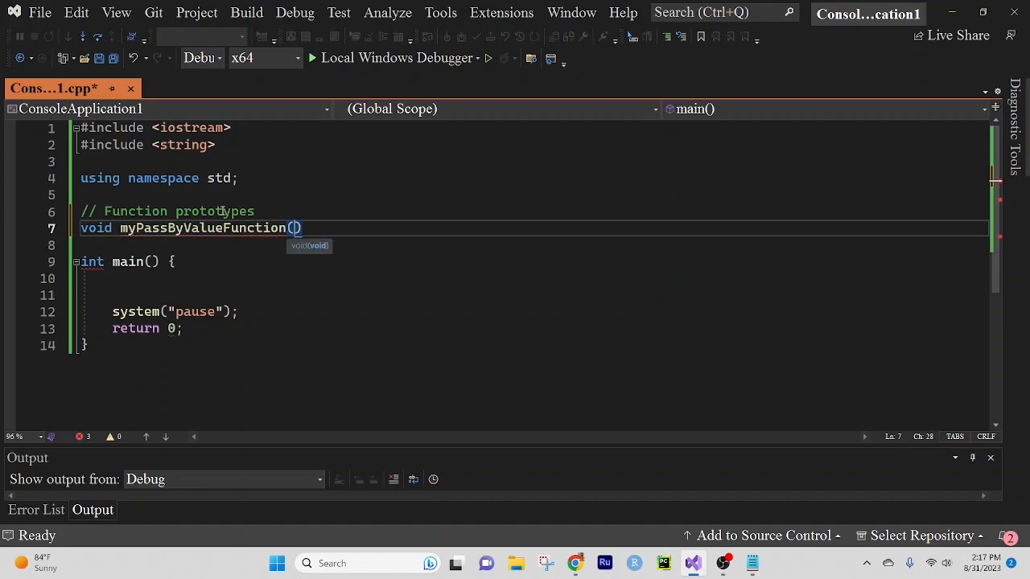
pyautogui.write('string s')
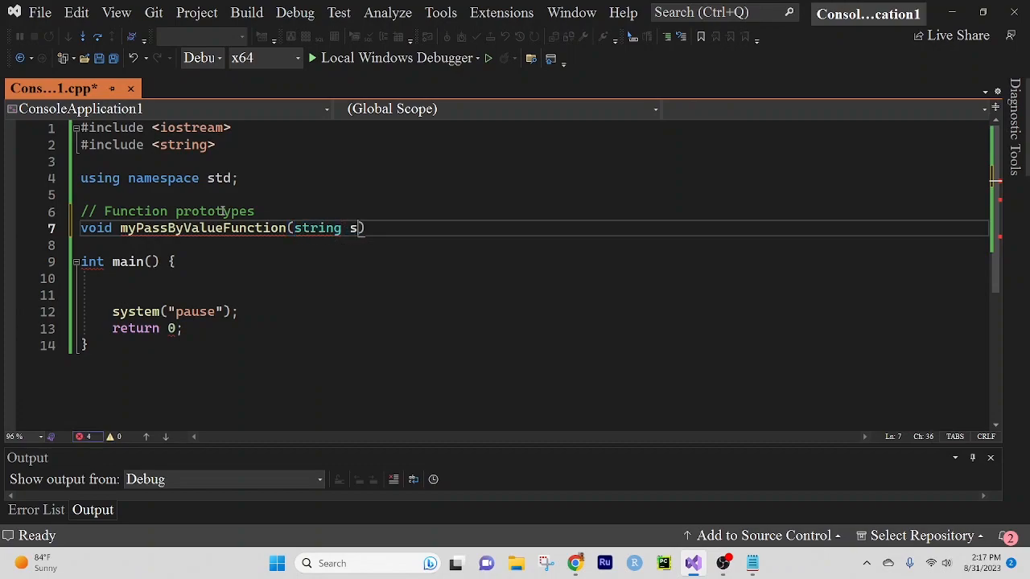
pyautogui.write('trPar')
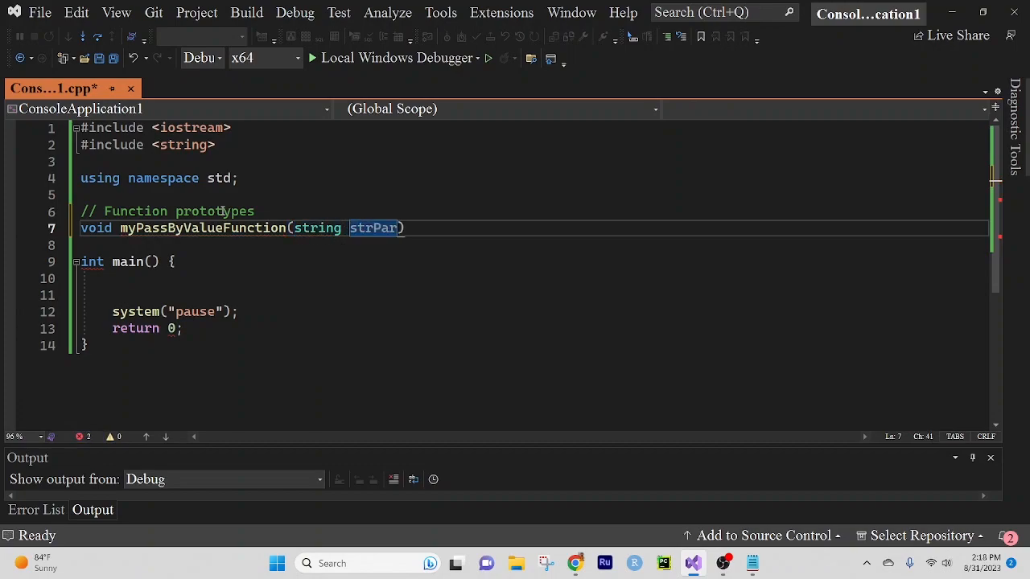
pyautogui.write(';')
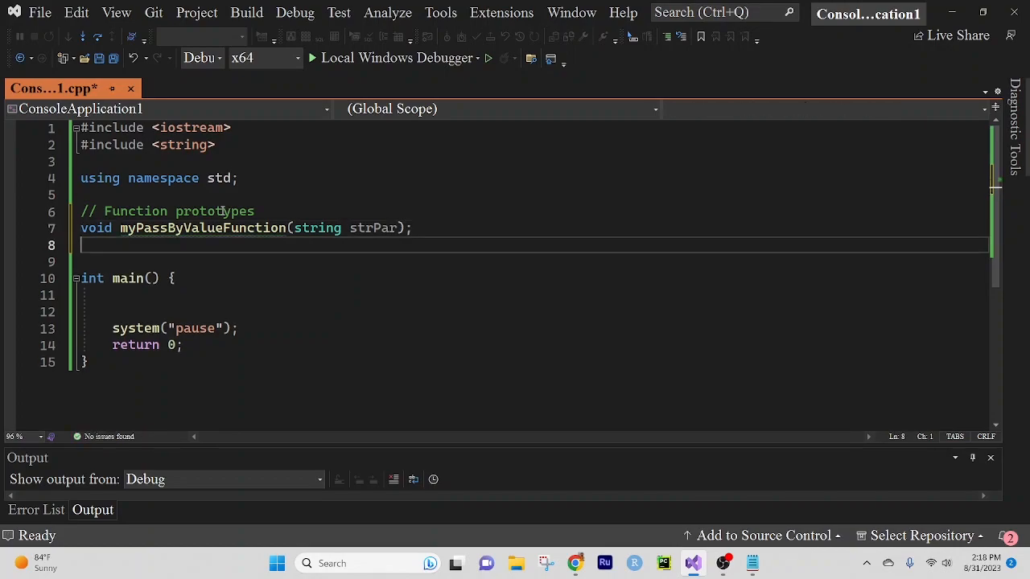
# Declare void myPassByReferenceFunction(string* strPtrPar); and select both prototypes for copying.
pyautogui.write('void my')
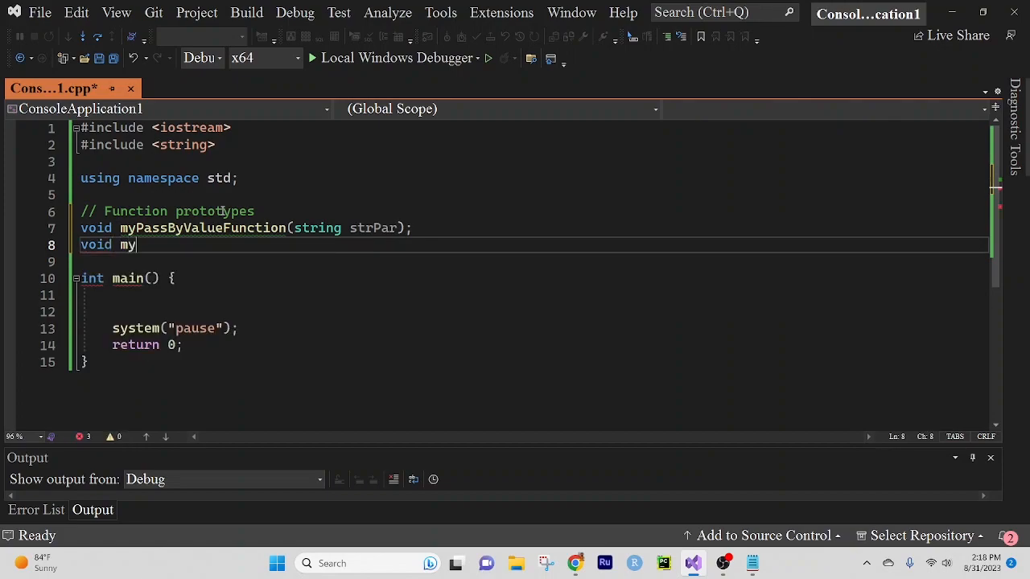
pyautogui.write('Pass')
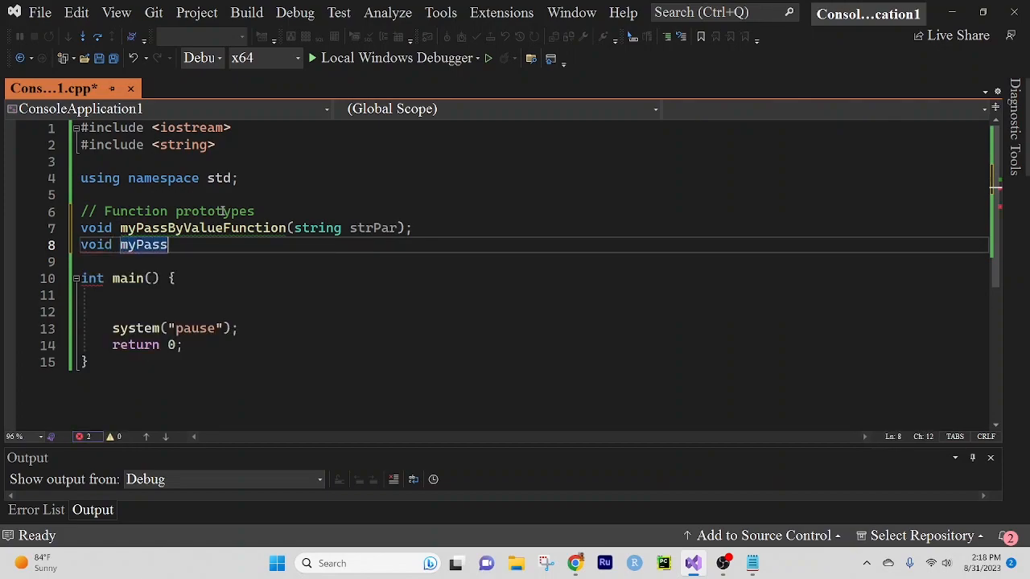
pyautogui.write('ByRefer')
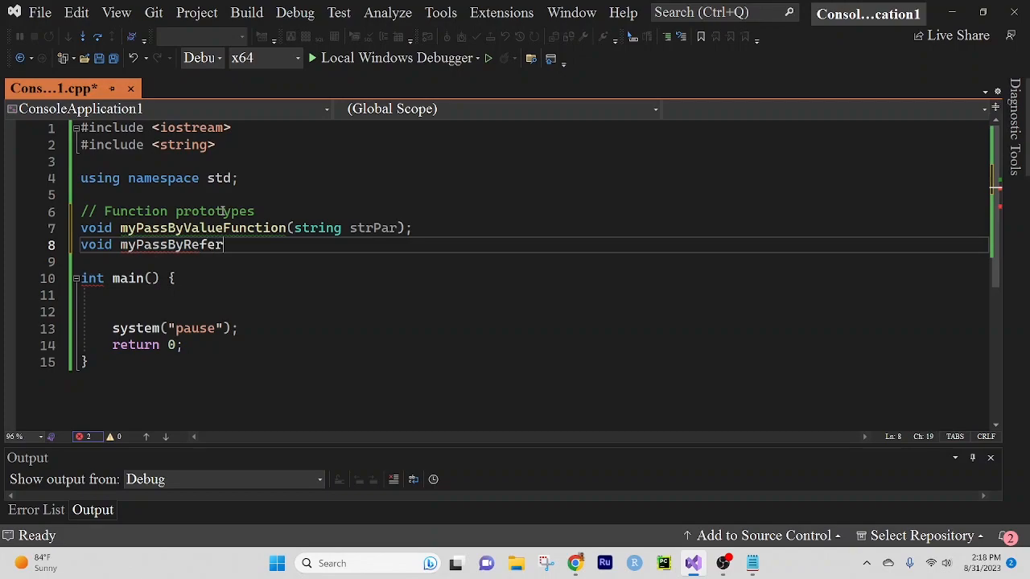
pyautogui.write('enceFunction')
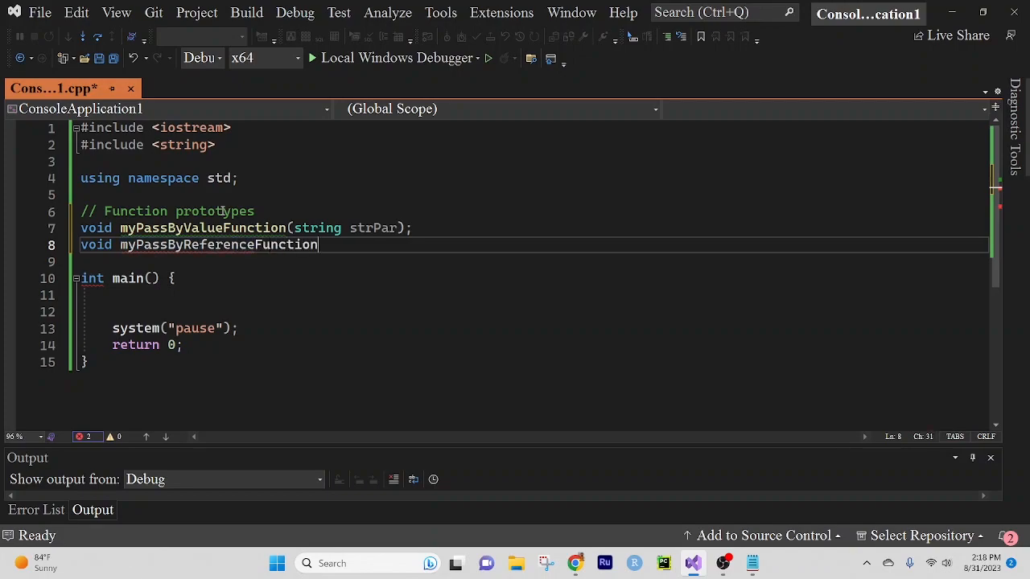
pyautogui.write('(s')
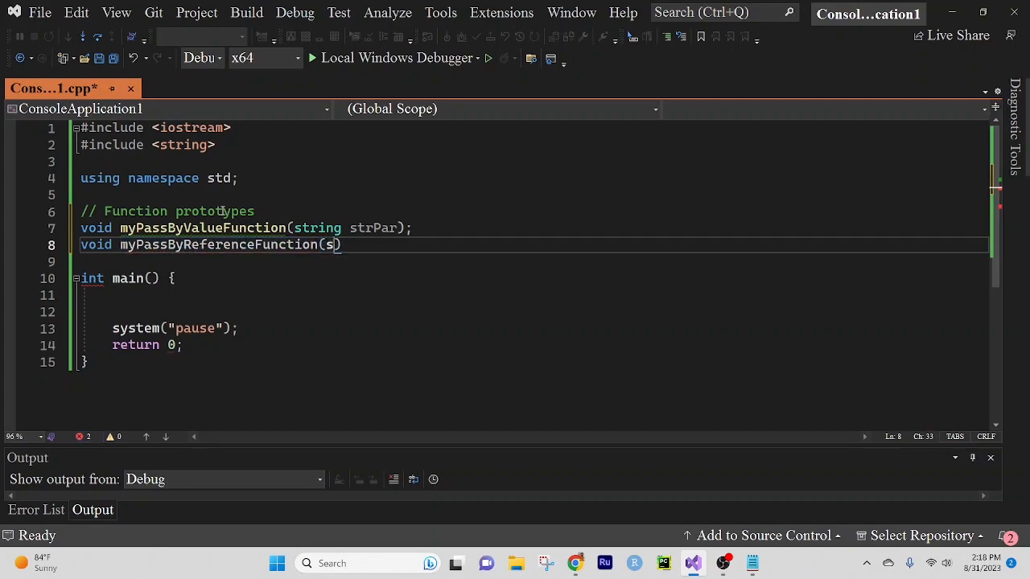
pyautogui.write('tring *')
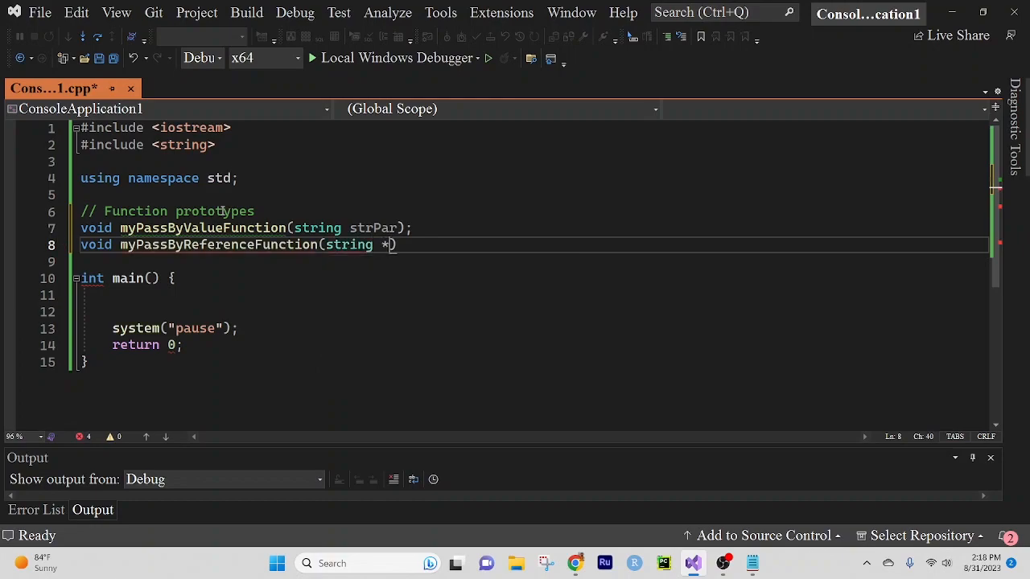
pyautogui.write('strPtrPar')
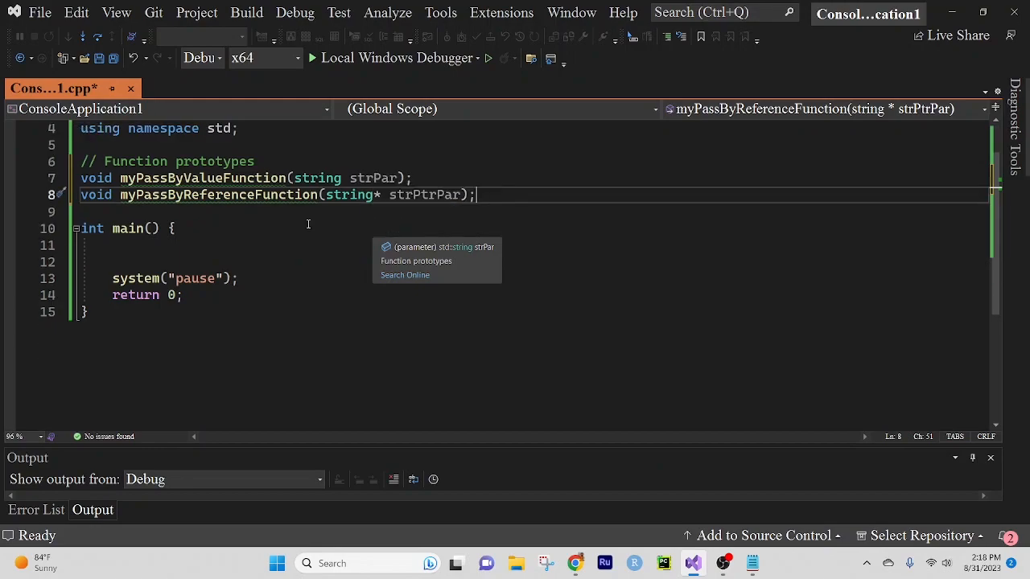
pyautogui.moveTo(476, 194); pyautogui.dragTo(80, 178)
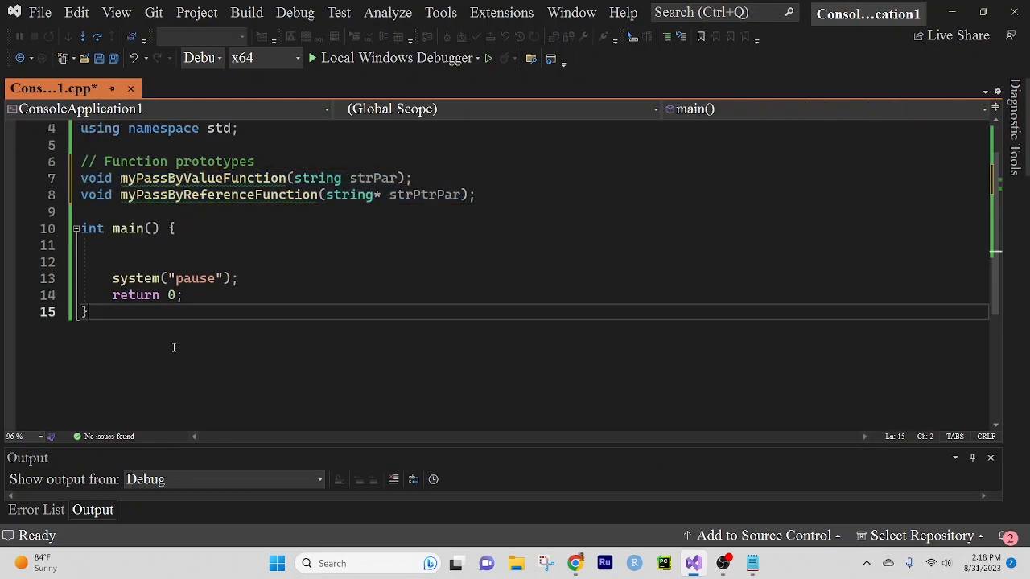
# Paste the prototypes below main under a '// Function definitions' comment.
pyautogui.press('Enter')
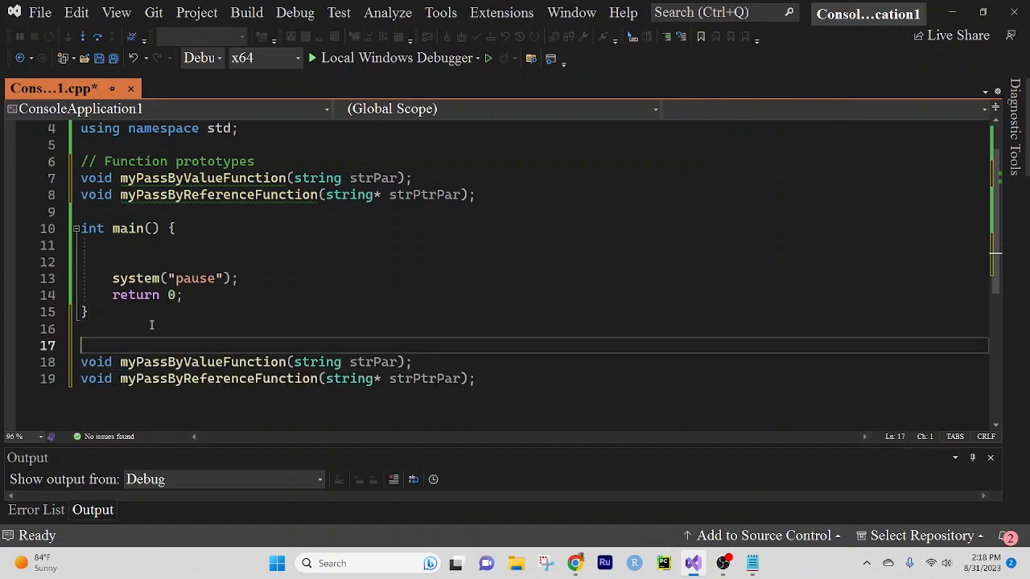
pyautogui.write('// F')
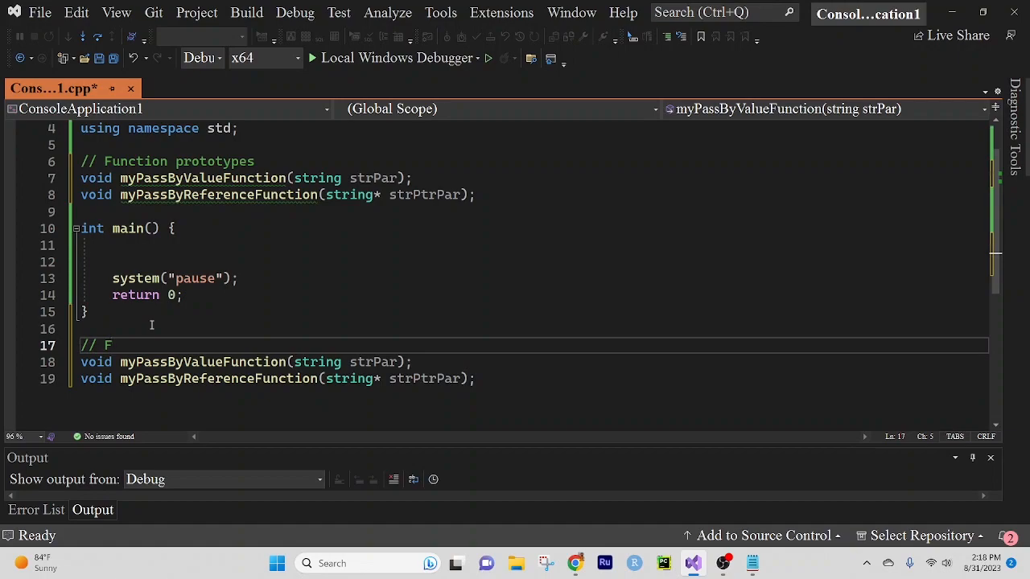
pyautogui.write('unction defin')
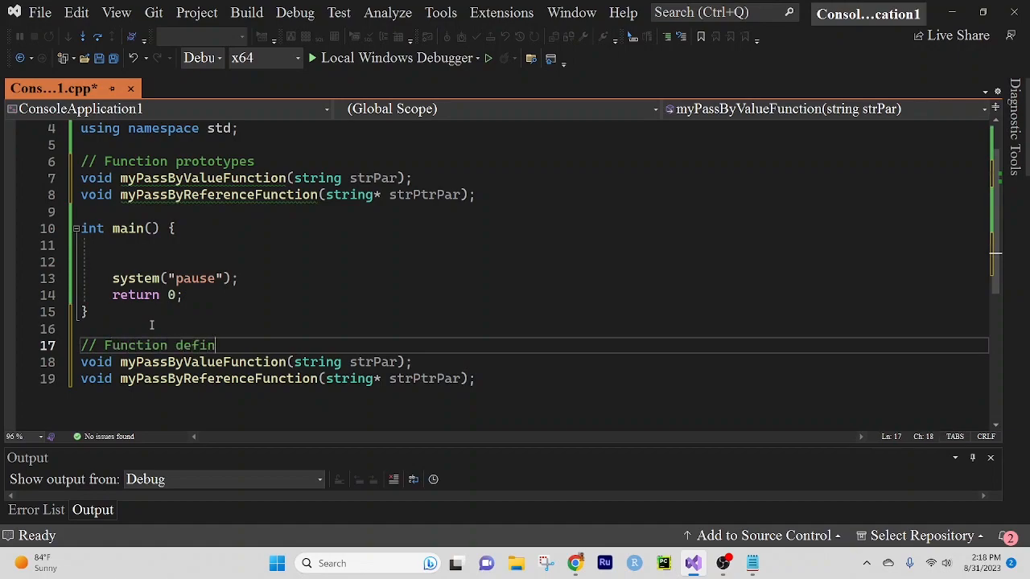
pyautogui.write('itions')
pyautogui.click(534, 362)
pyautogui.write(' {}')
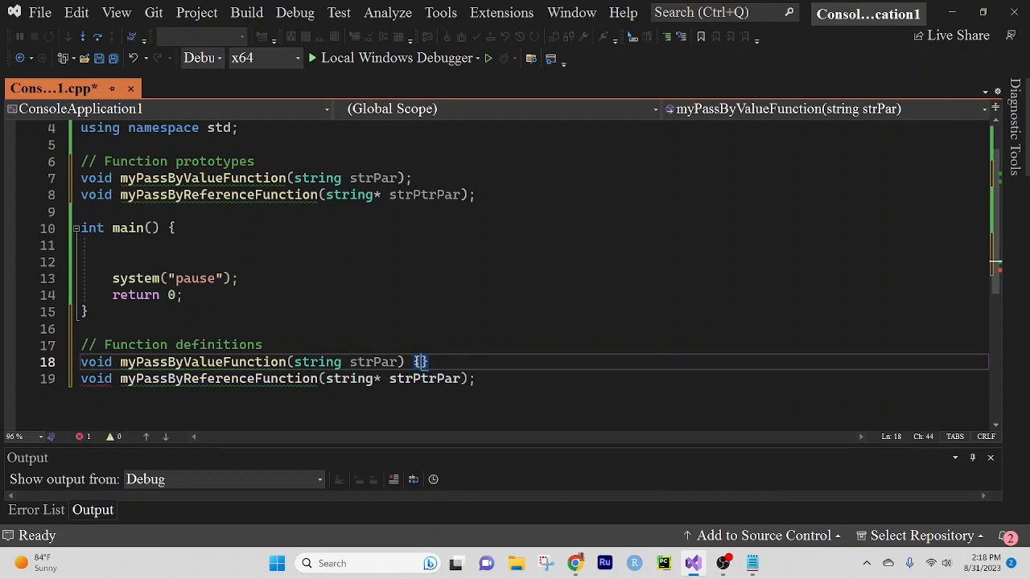
# Give both functions empty bodies in place of the semicolons.
pyautogui.press('Enter')
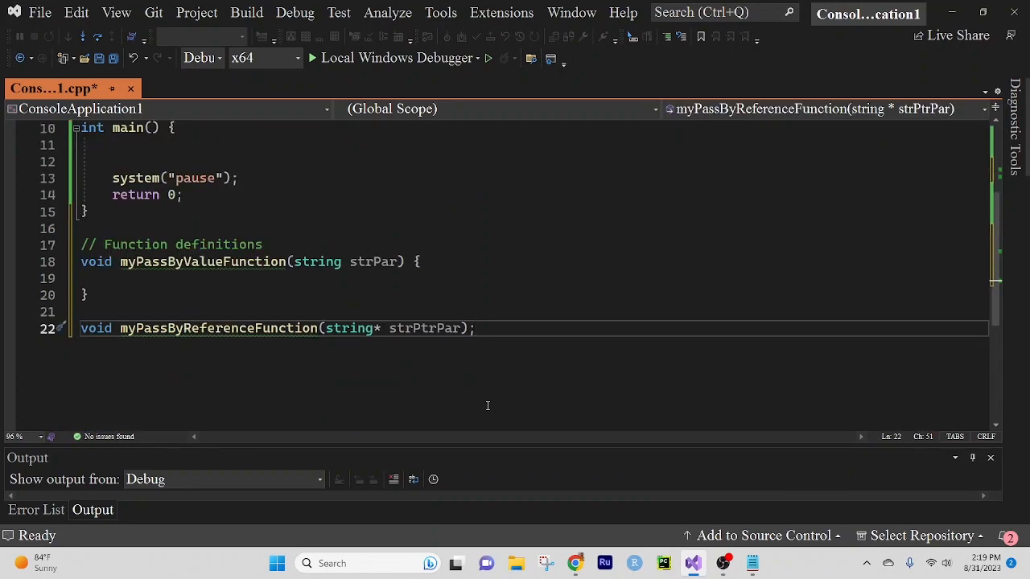
pyautogui.write('{')
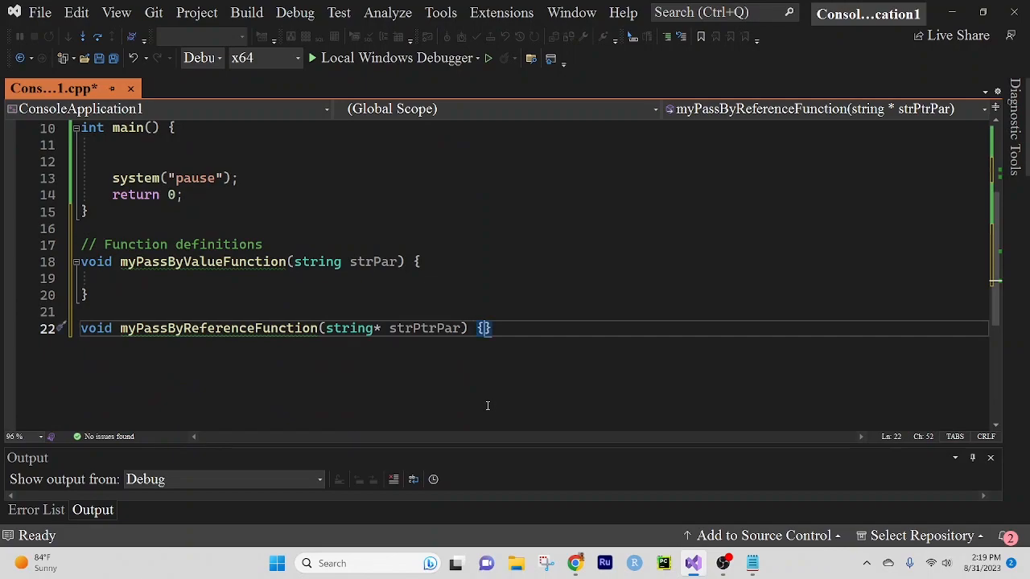
pyautogui.press('Enter')
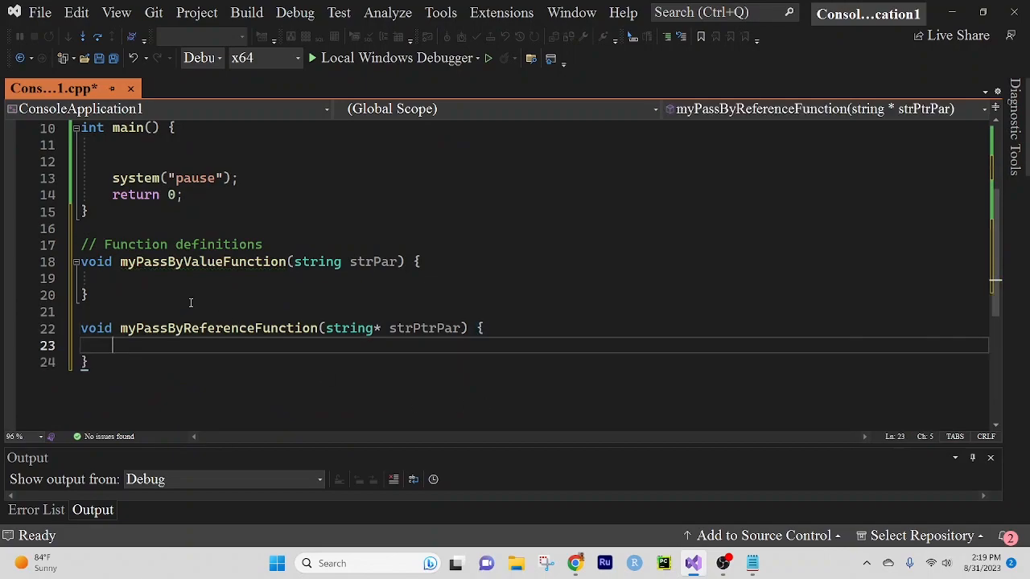
pyautogui.click(161, 278)
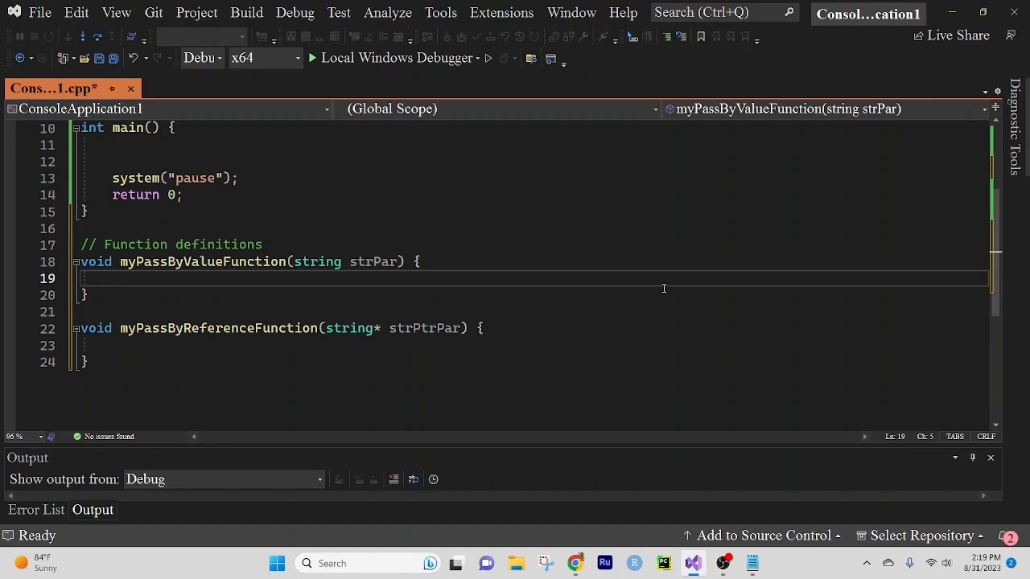
pyautogui.moveTo(669, 283)
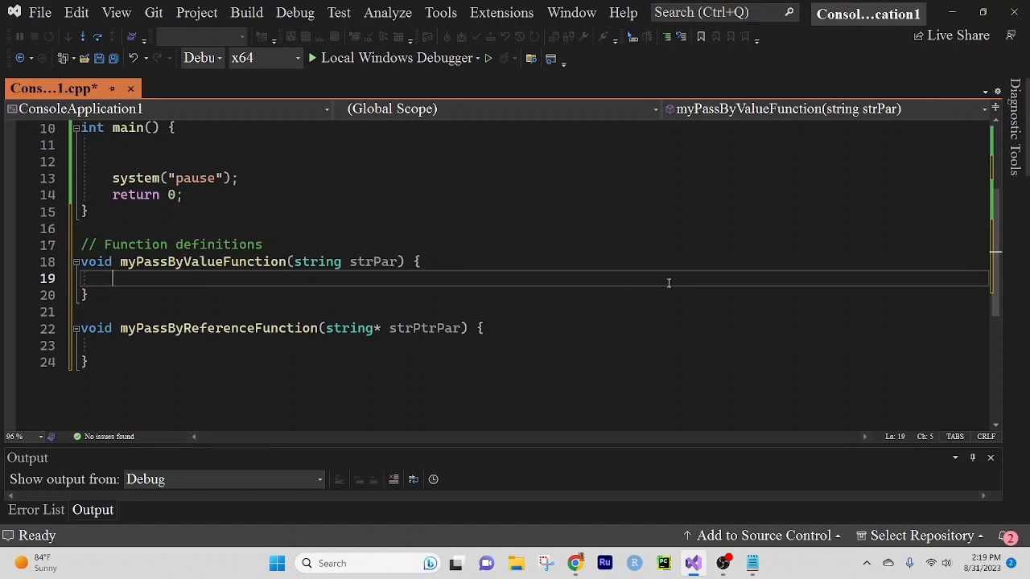
# Write strPar = "Jackson"; inside myPassByValueFunction's body.
pyautogui.write('str')
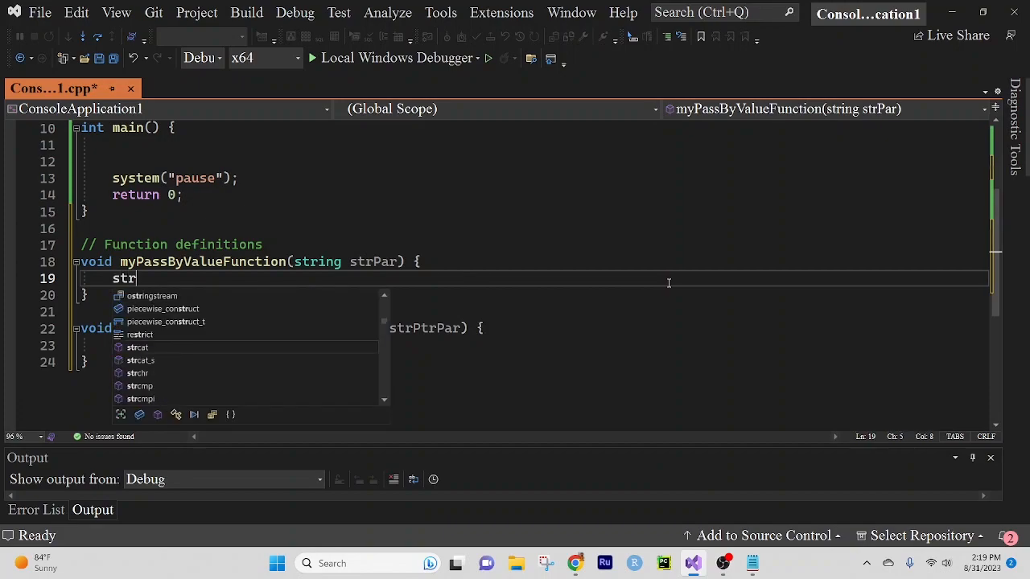
pyautogui.write('Par')
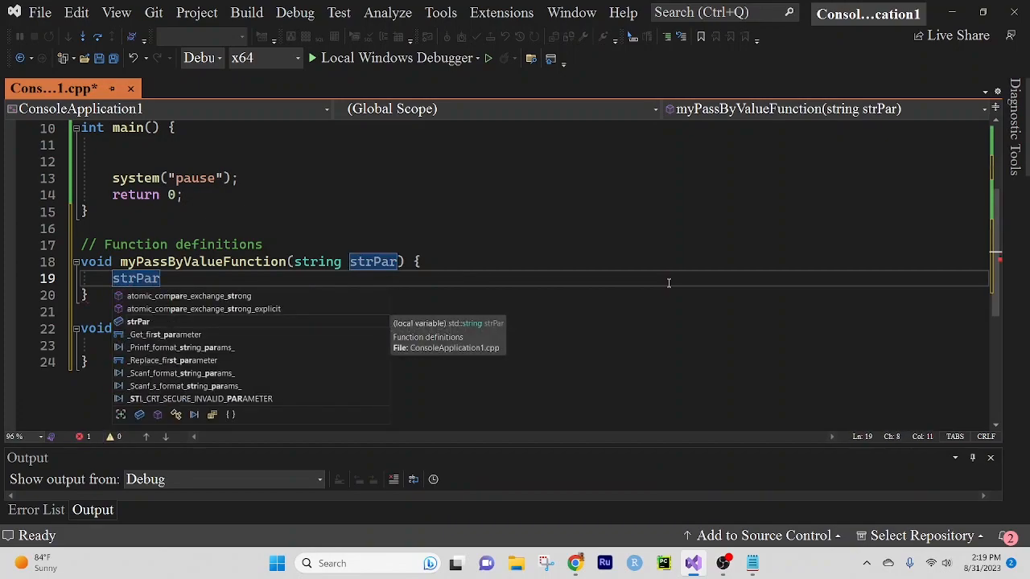
pyautogui.write('= "')
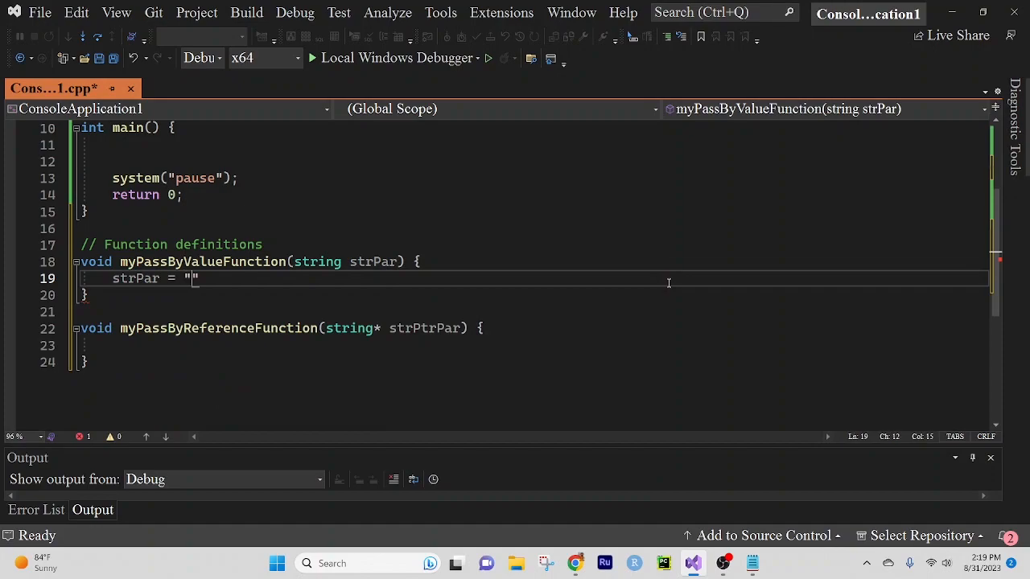
pyautogui.write('Jackson')
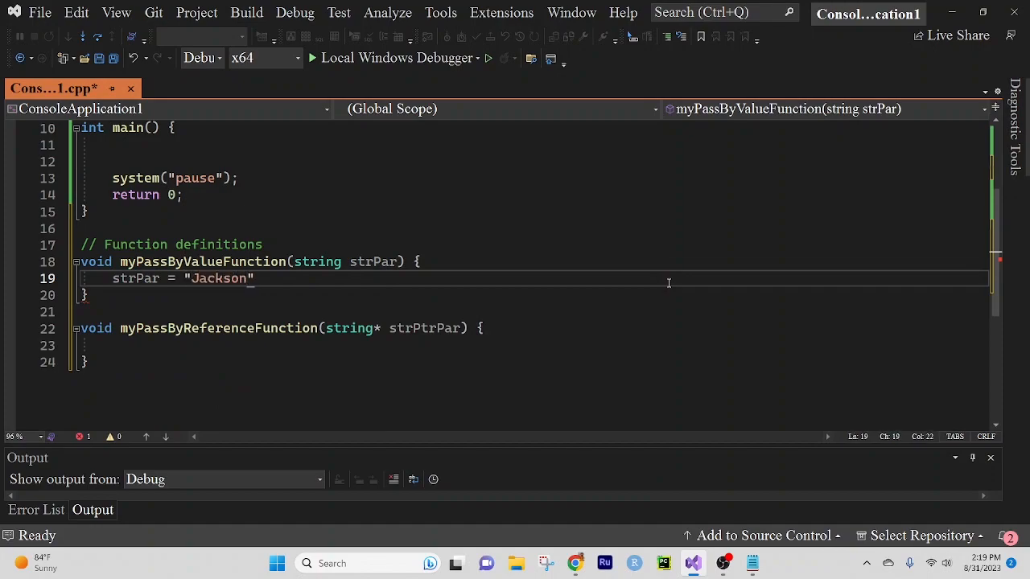
pyautogui.write(';')
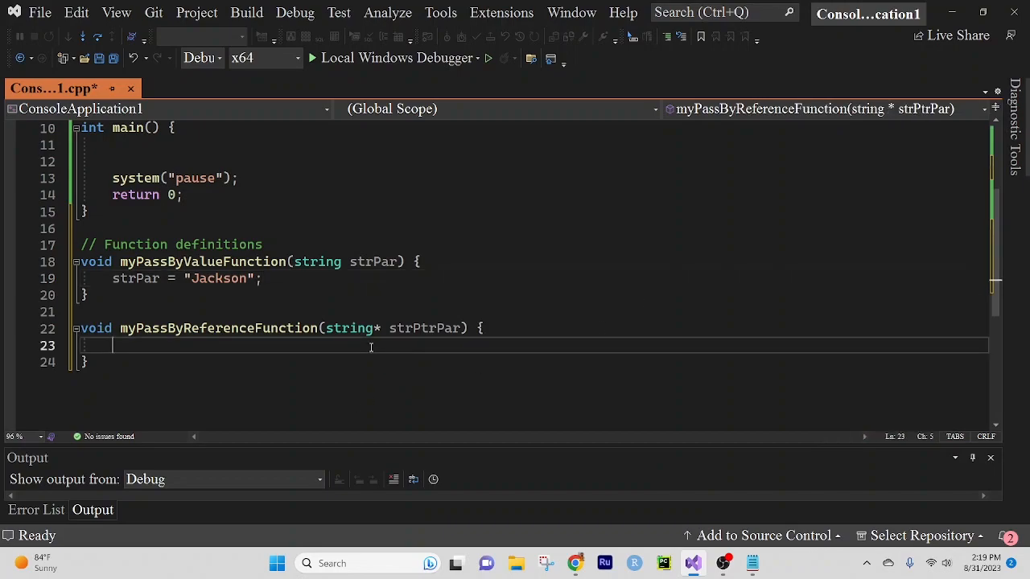
# Write *strPtrPar = "Pollock"; inside myPassByReferenceFunction's body.
pyautogui.write('*')
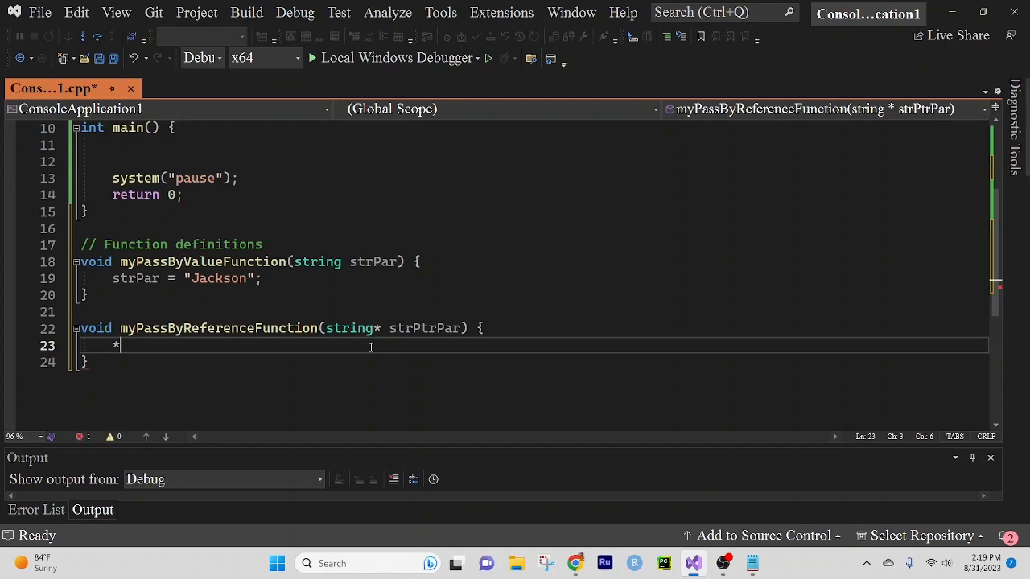
pyautogui.write('strPtr')
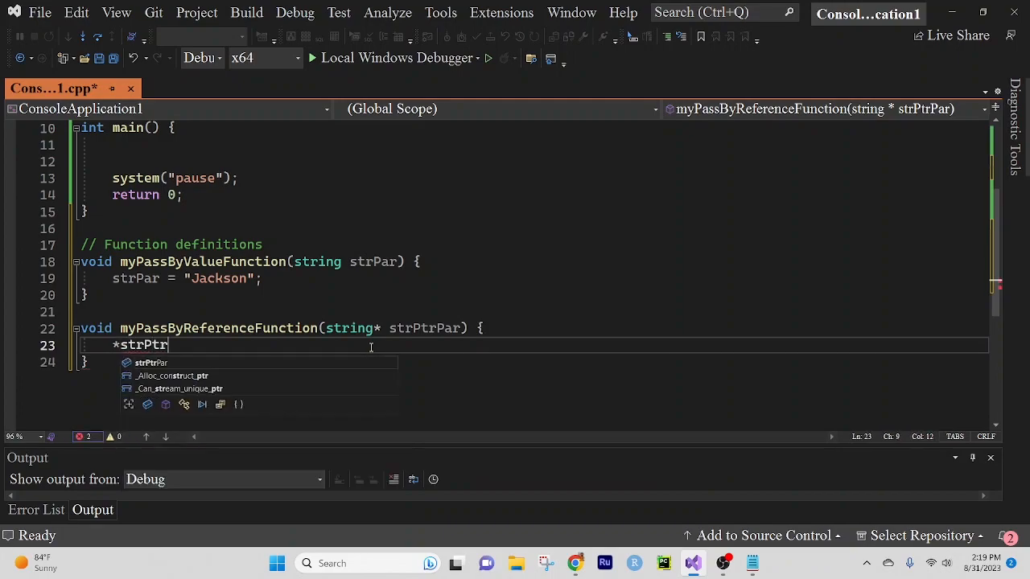
pyautogui.write('Par')
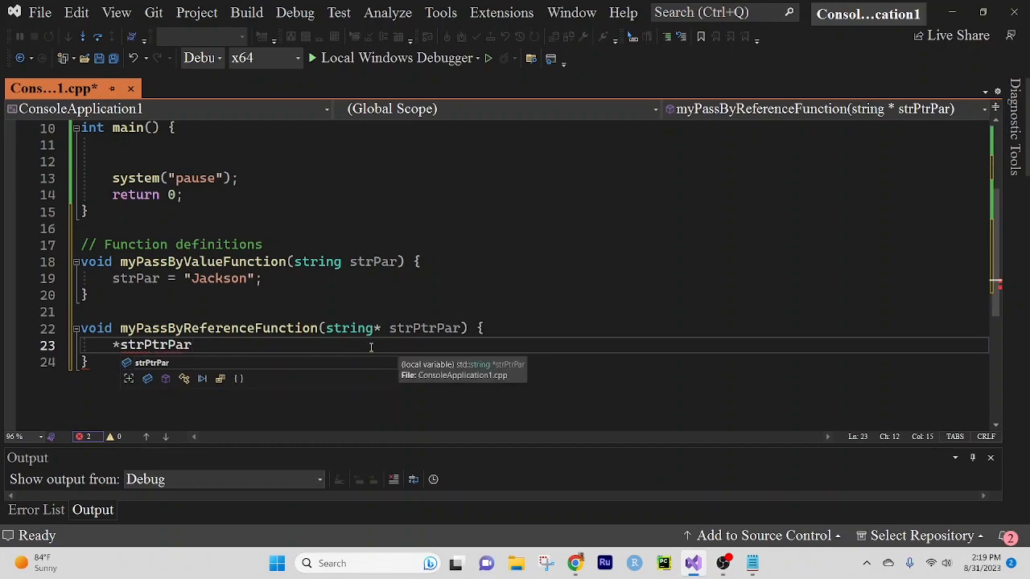
pyautogui.write('= ""')
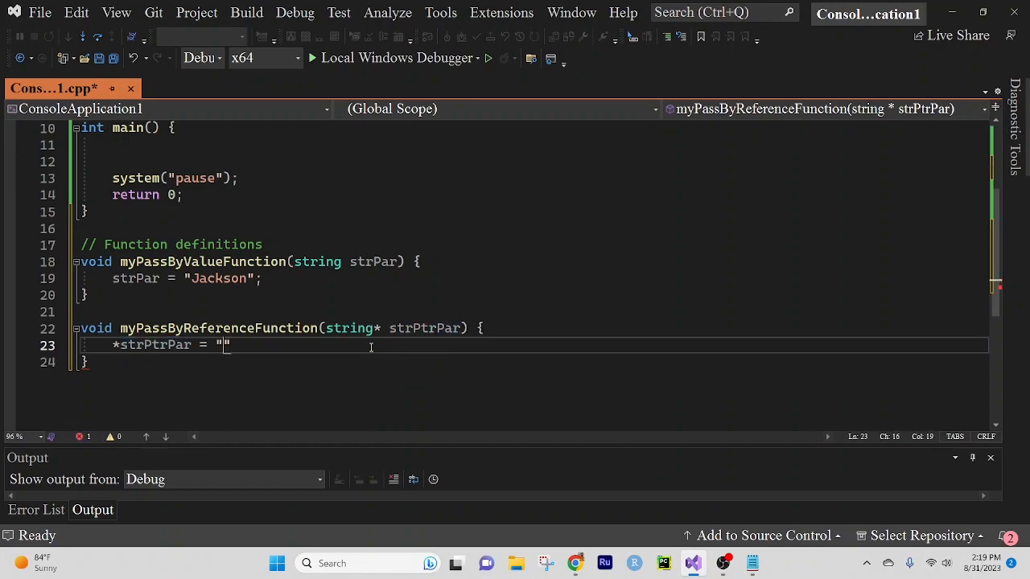
pyautogui.write('Pollock')
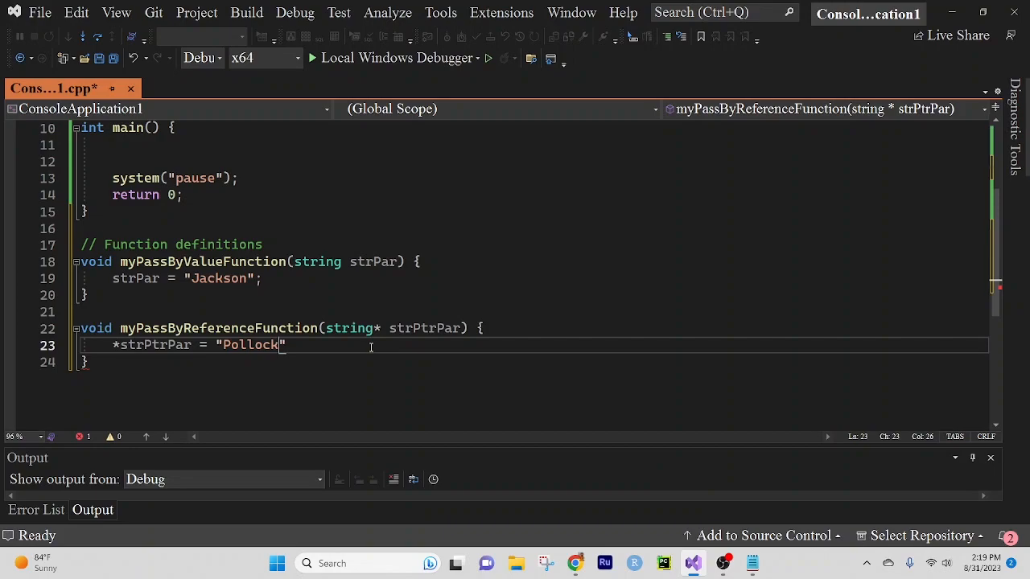
pyautogui.write(';')
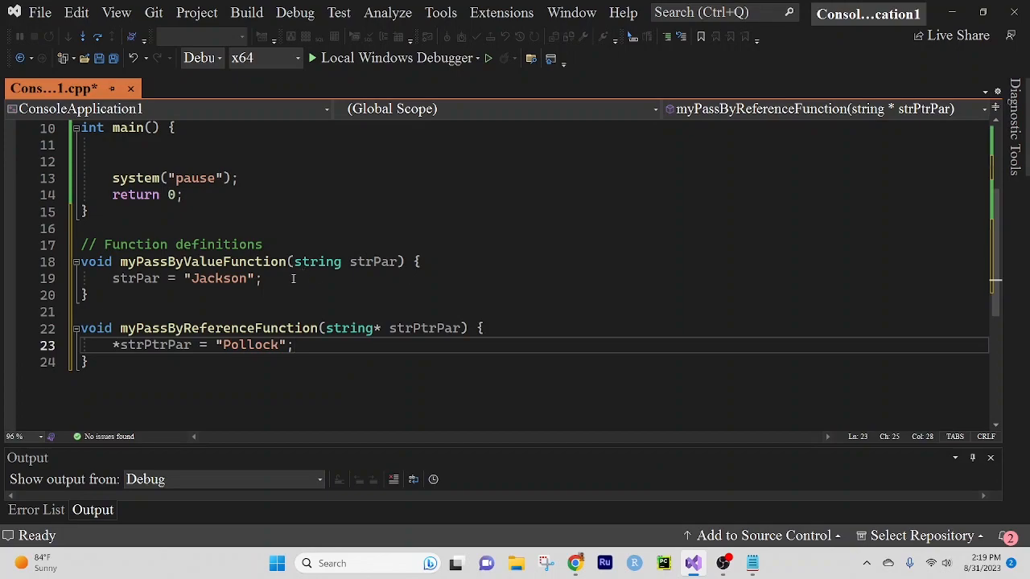
pyautogui.moveTo(305, 356)
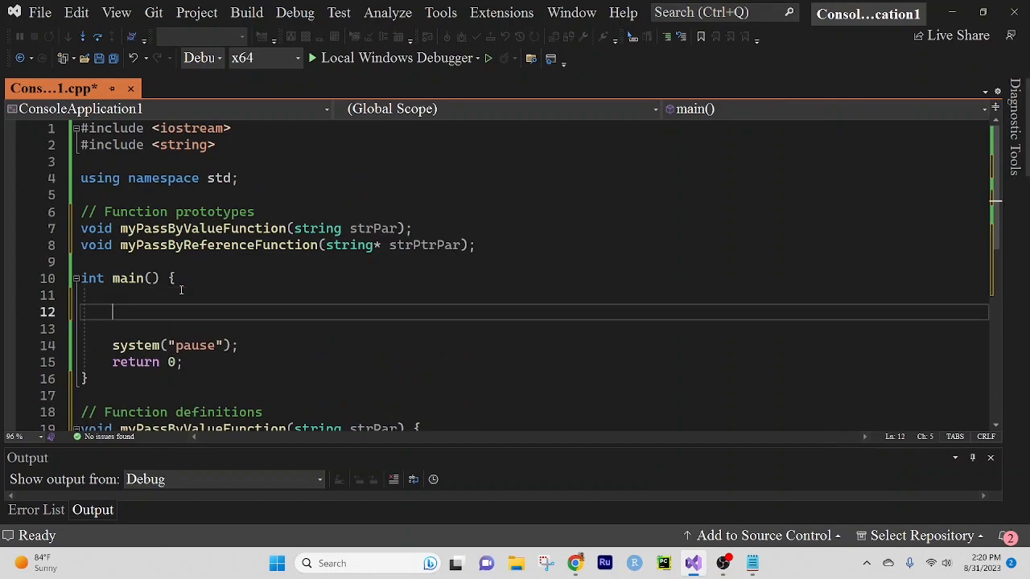
# In main, add a '// declarations' comment and string name = "Janet";.
pyautogui.write('// decl')
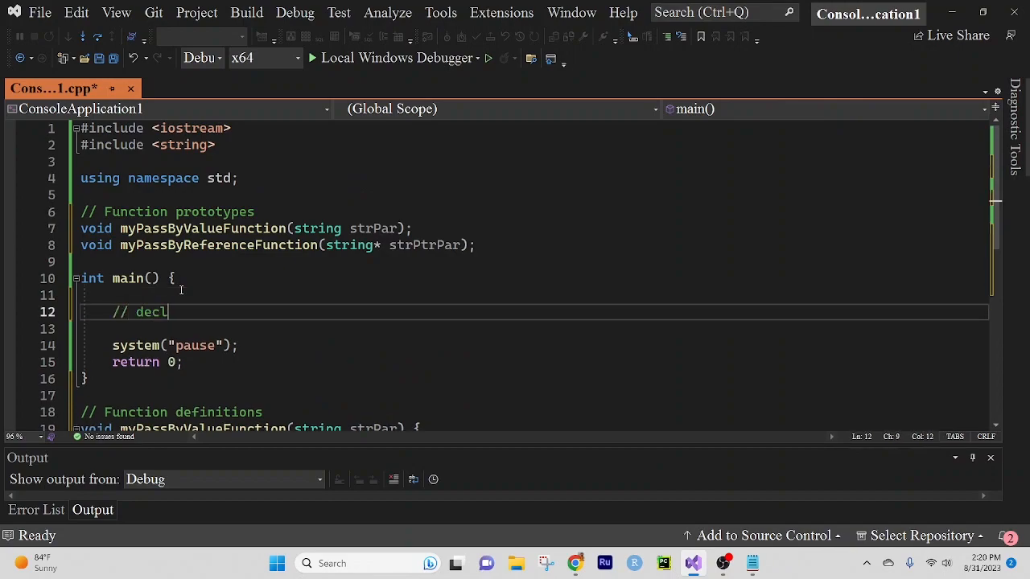
pyautogui.write('arations')
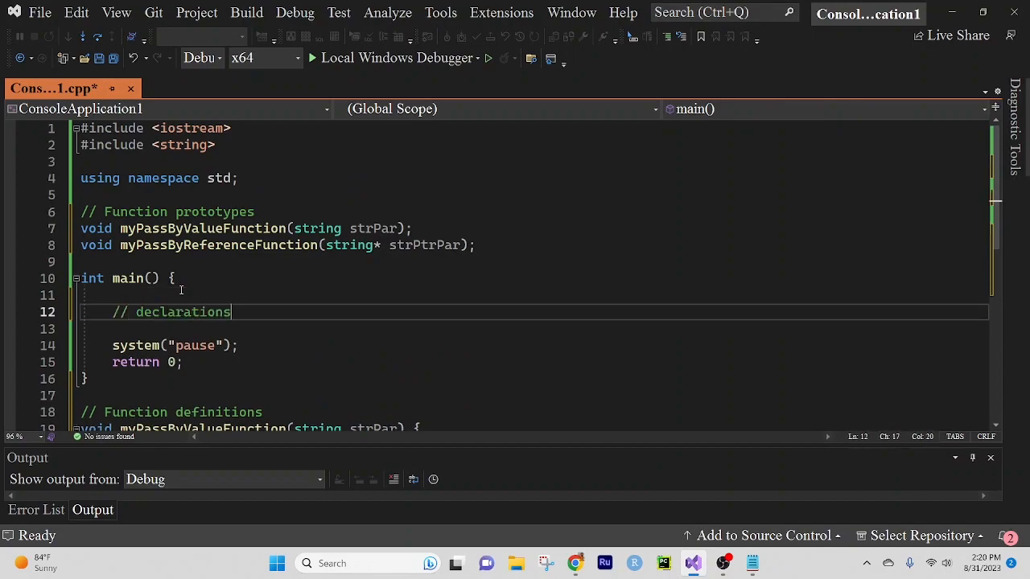
pyautogui.write('string name')
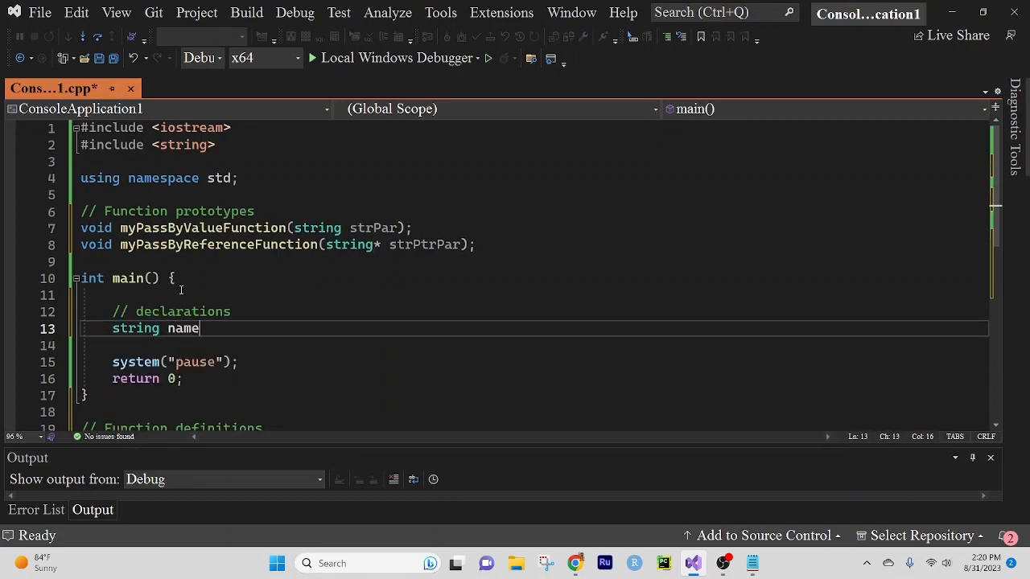
pyautogui.write('= ""')
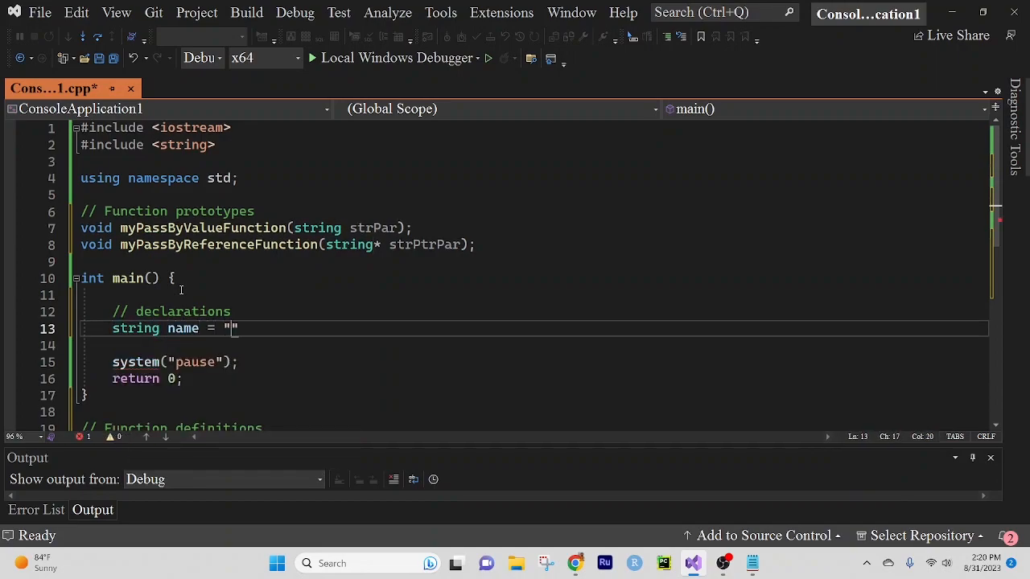
pyautogui.write('Janet')
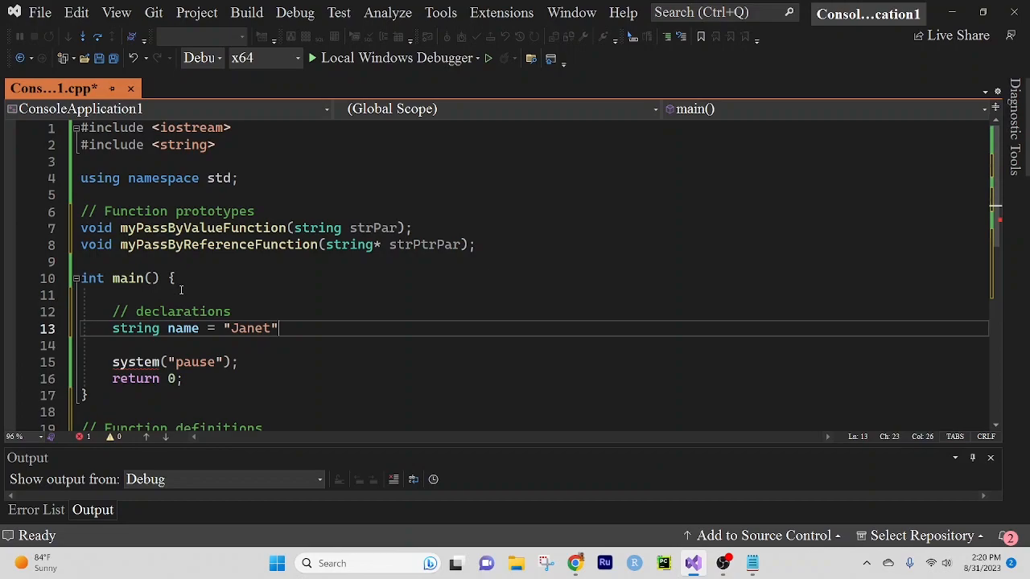
pyautogui.write(';')
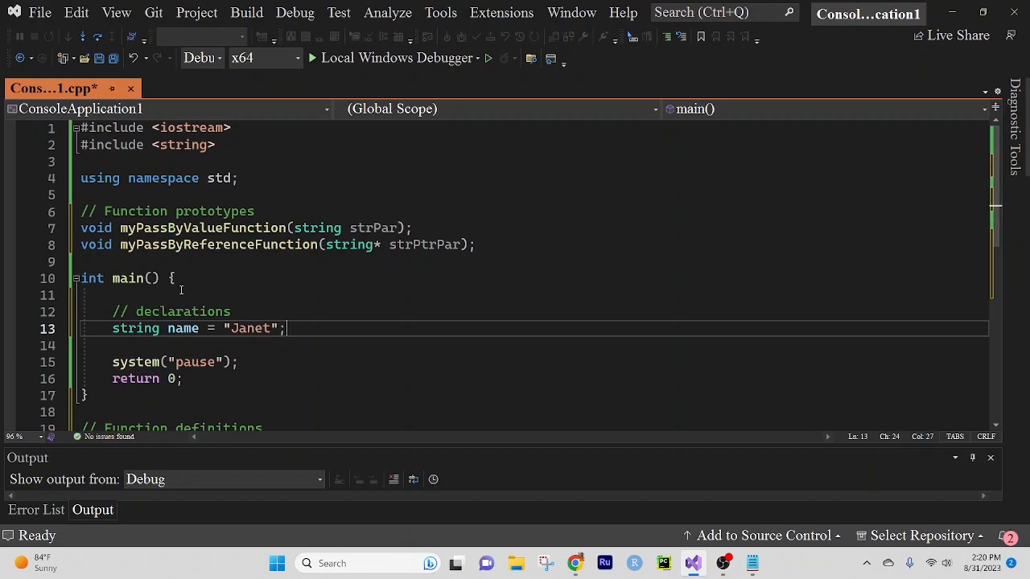
pyautogui.press('Enter')
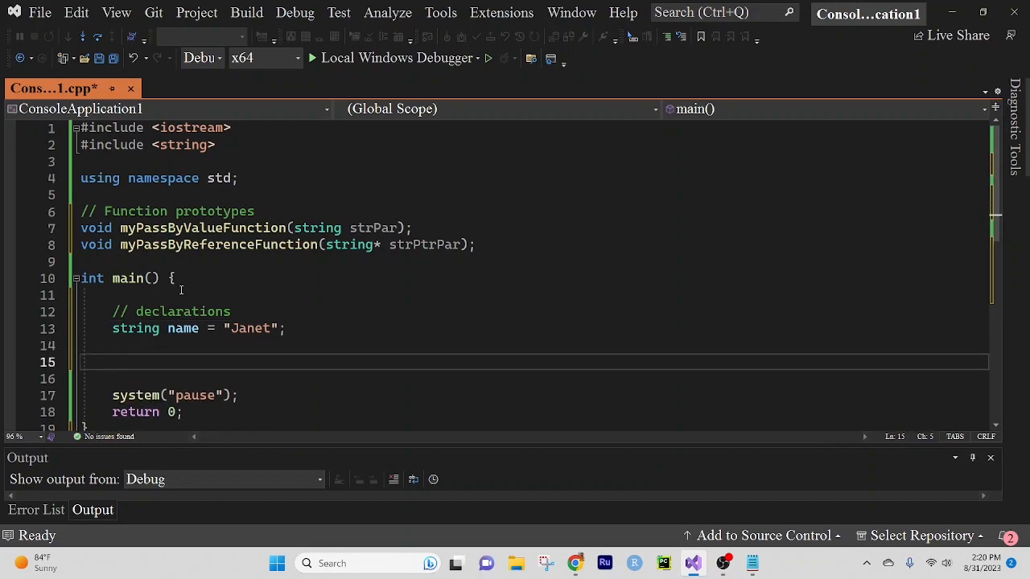
# Call myPassByValueFunction(name); in main.
pyautogui.write('myPassByValueFunction')
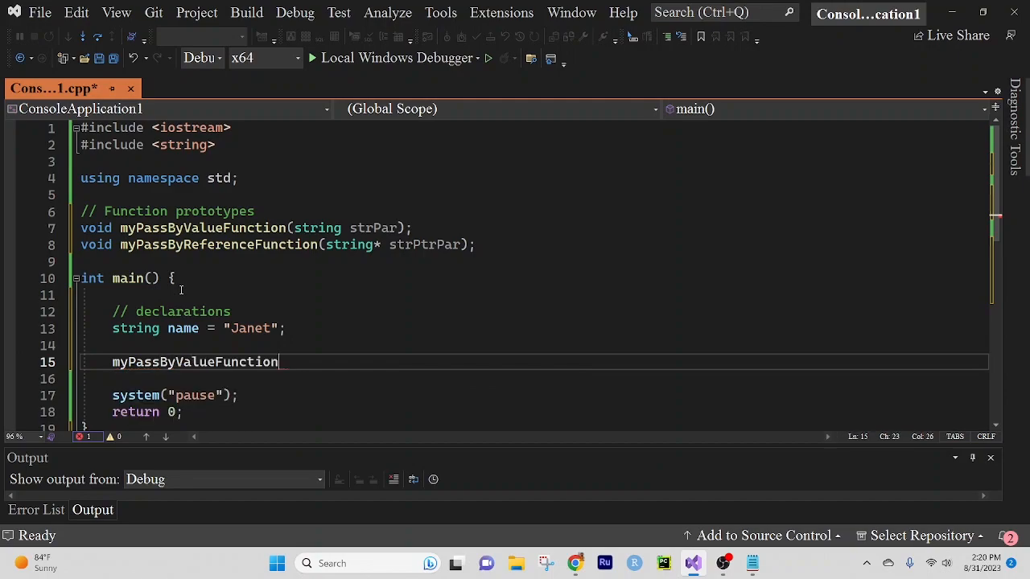
pyautogui.write('()')
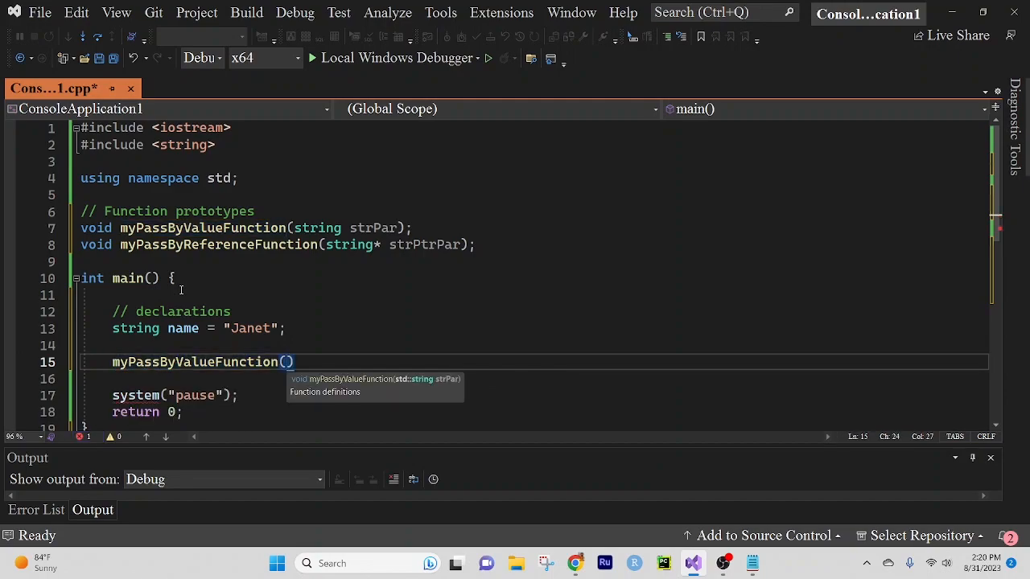
pyautogui.write('name')
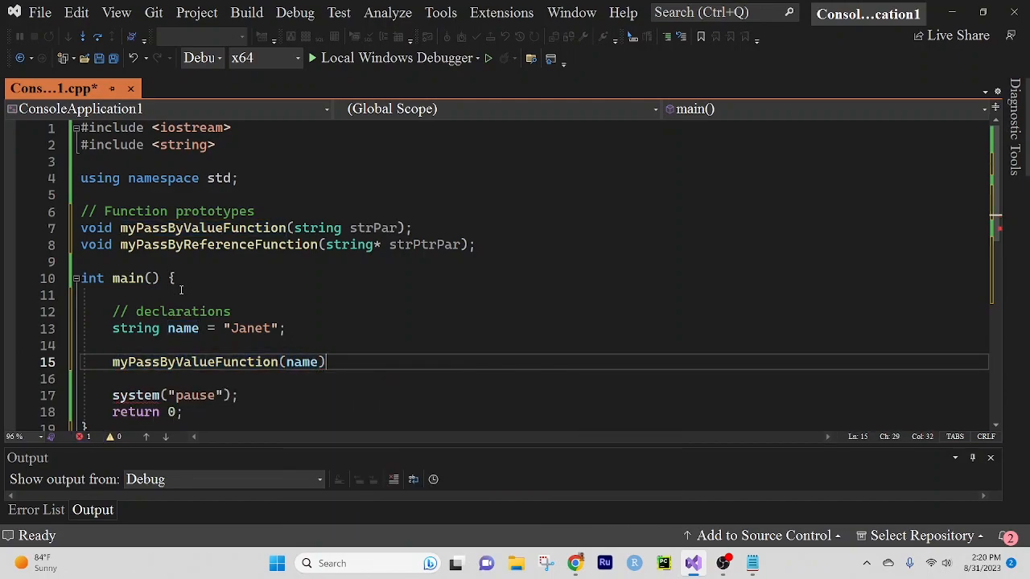
pyautogui.write(';')
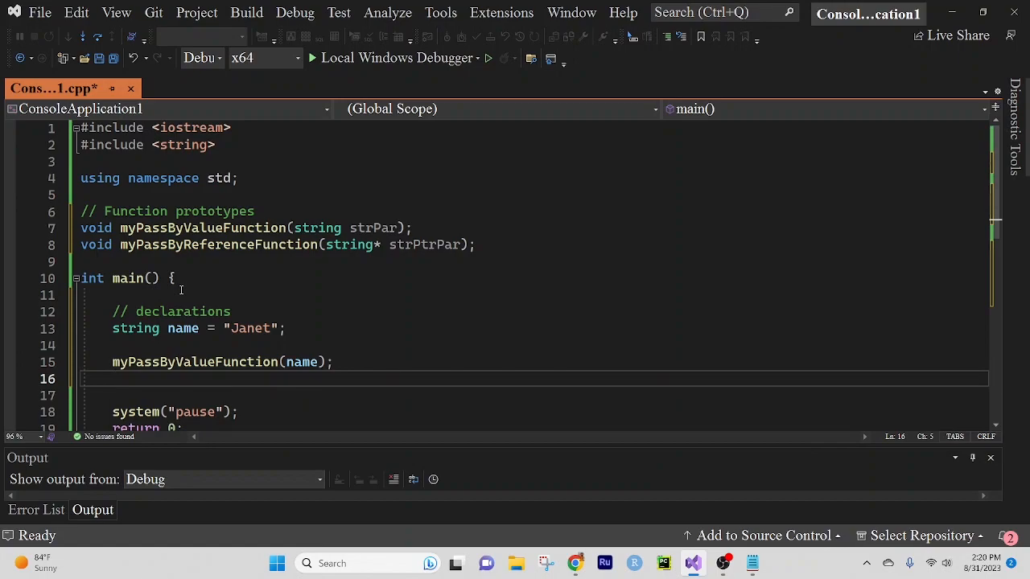
# Call myPassByReferenceFunction(&name); after the pass-by-value call.
pyautogui.write('myPass')
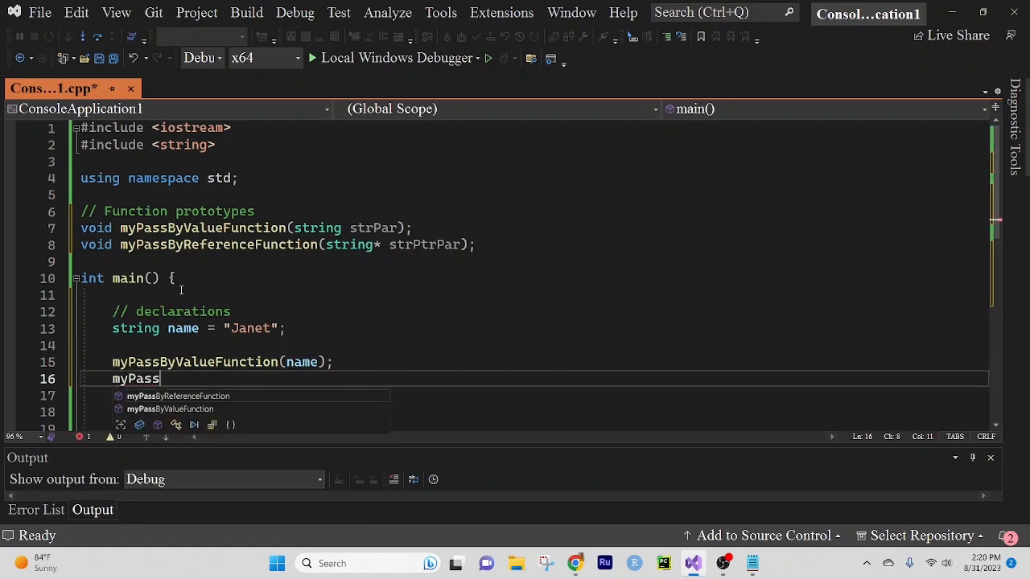
pyautogui.write('ByR')
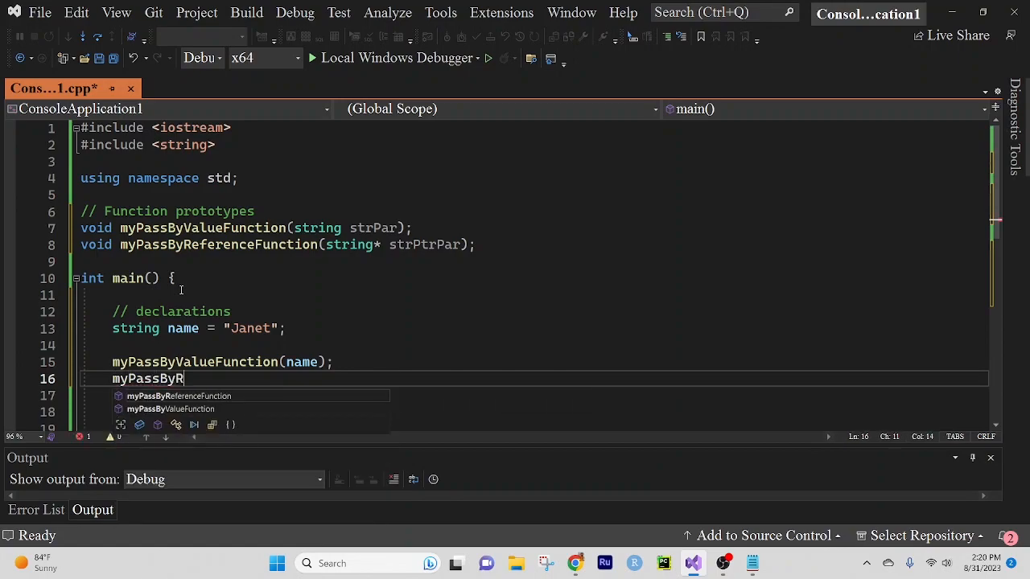
pyautogui.write('eferenceFunction(&^')
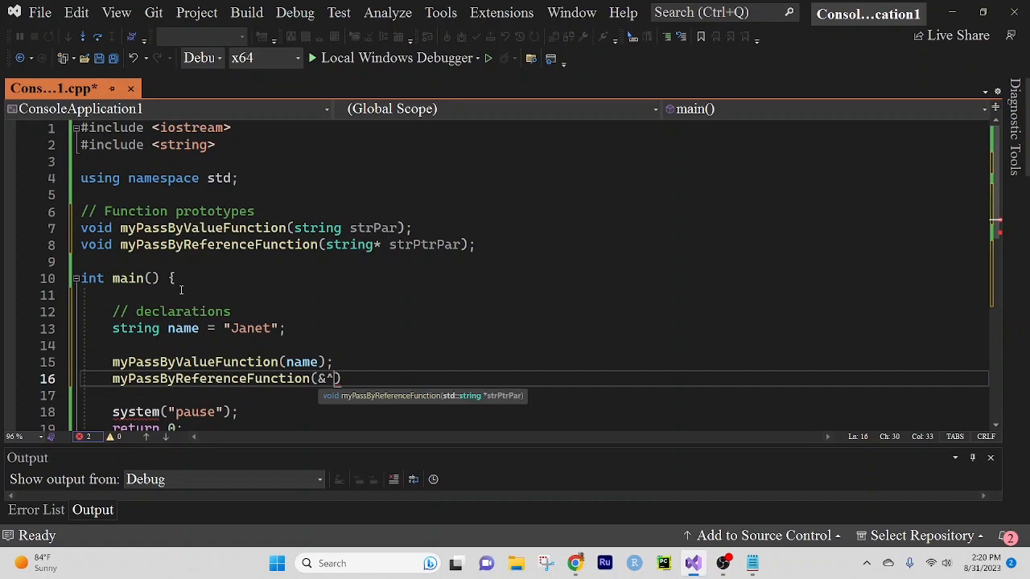
pyautogui.write('name')
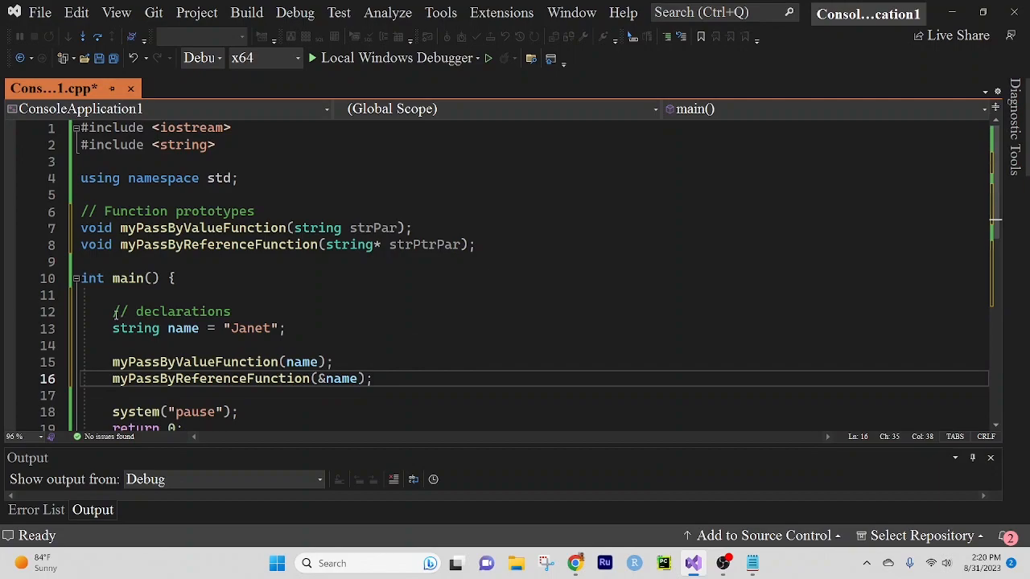
# Add an '// output' comment and cout << "Name: " << endl; below the calls.
pyautogui.scroll(-3)
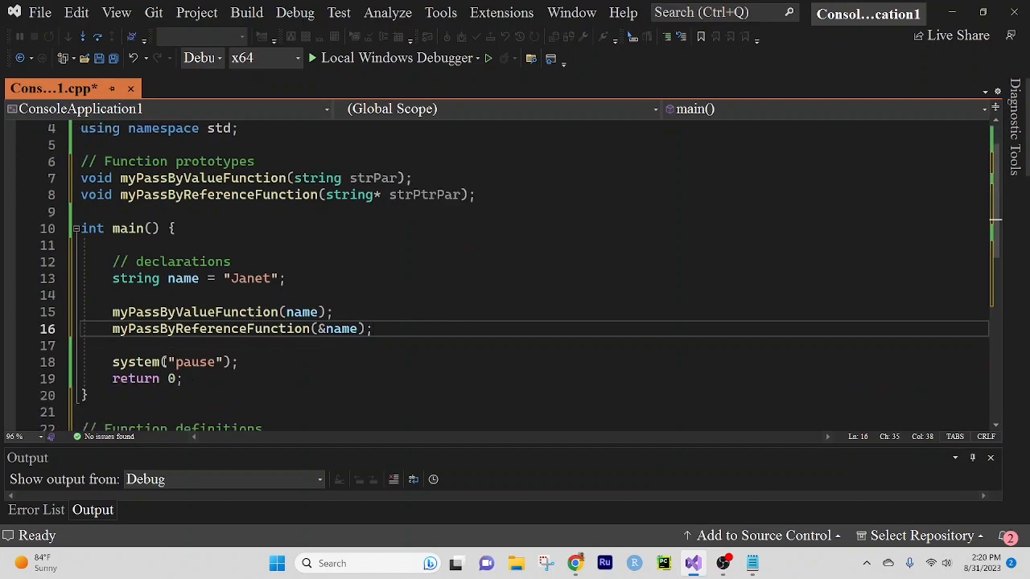
pyautogui.write('//')
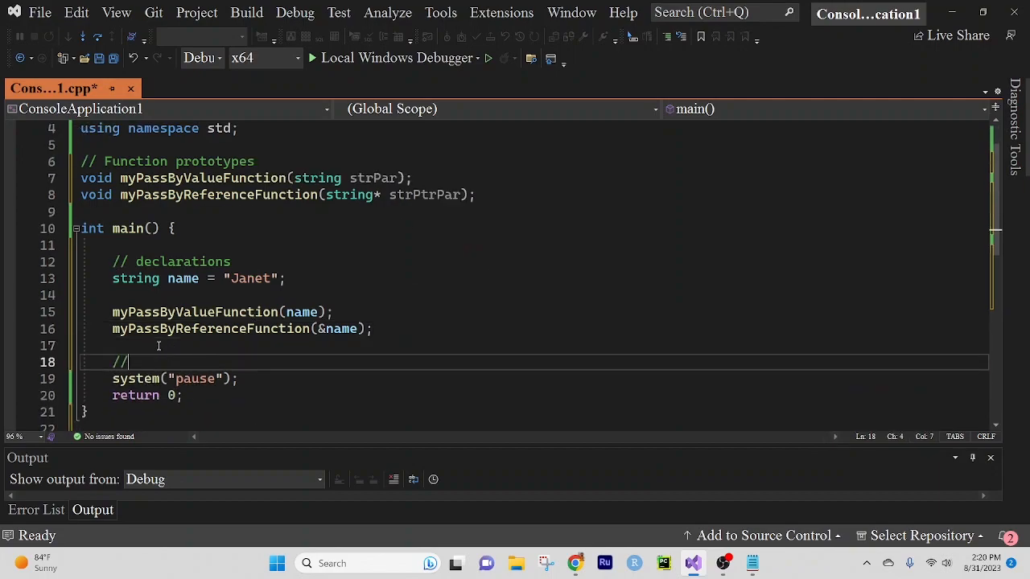
pyautogui.write('output')
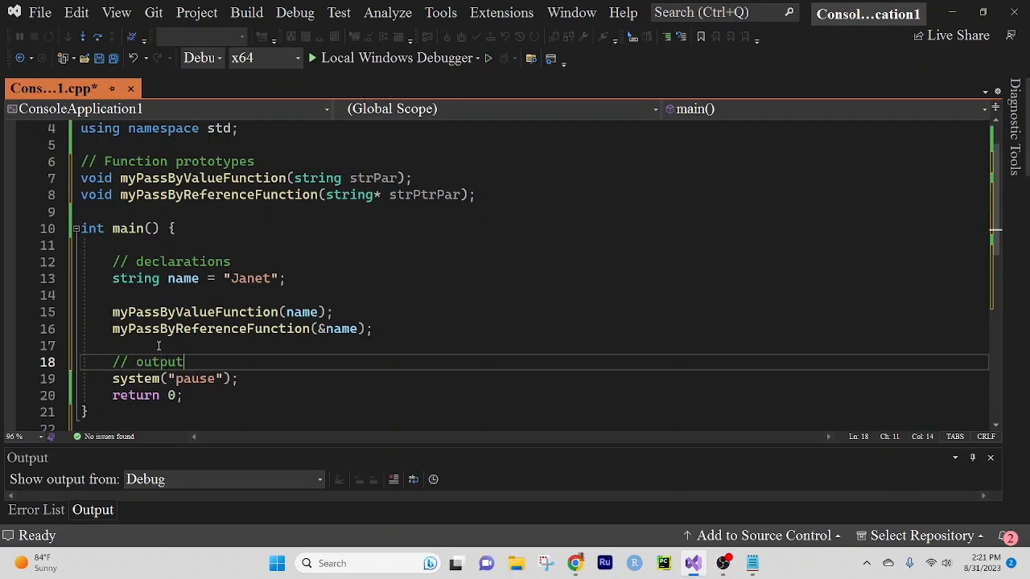
pyautogui.press('Enter')
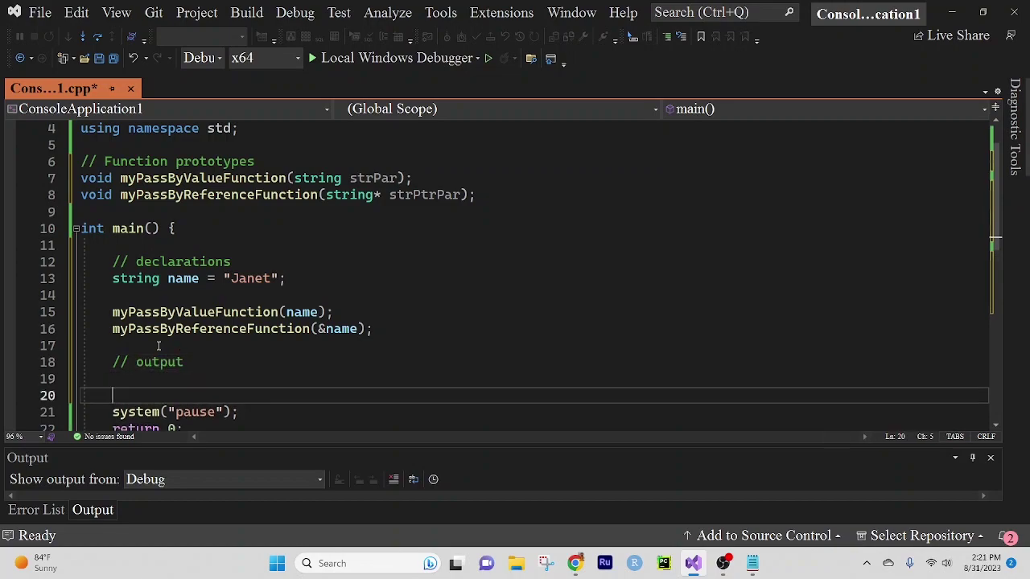
pyautogui.write('cout')
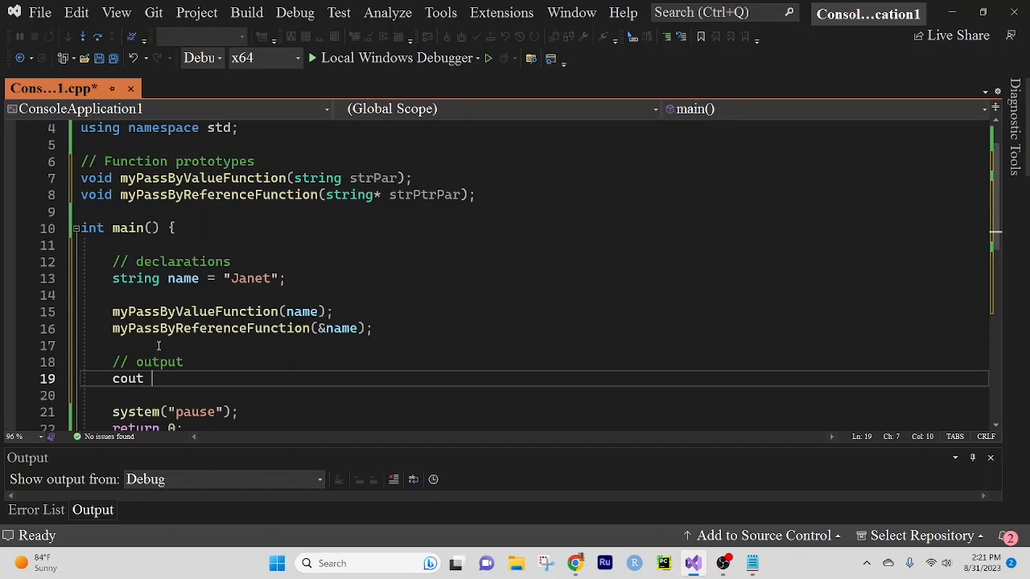
pyautogui.write('<< "Na"')
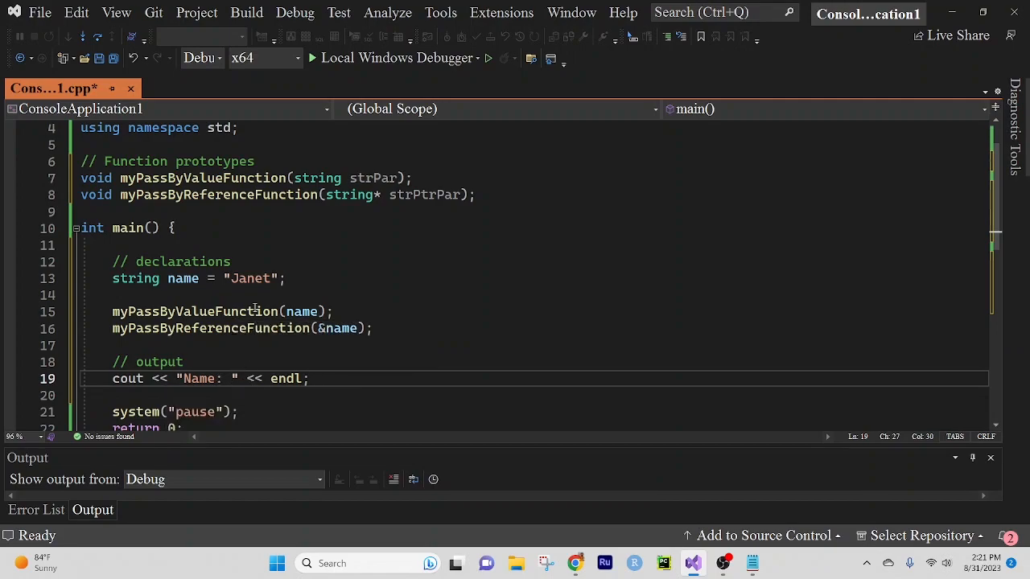
pyautogui.scroll(-3)
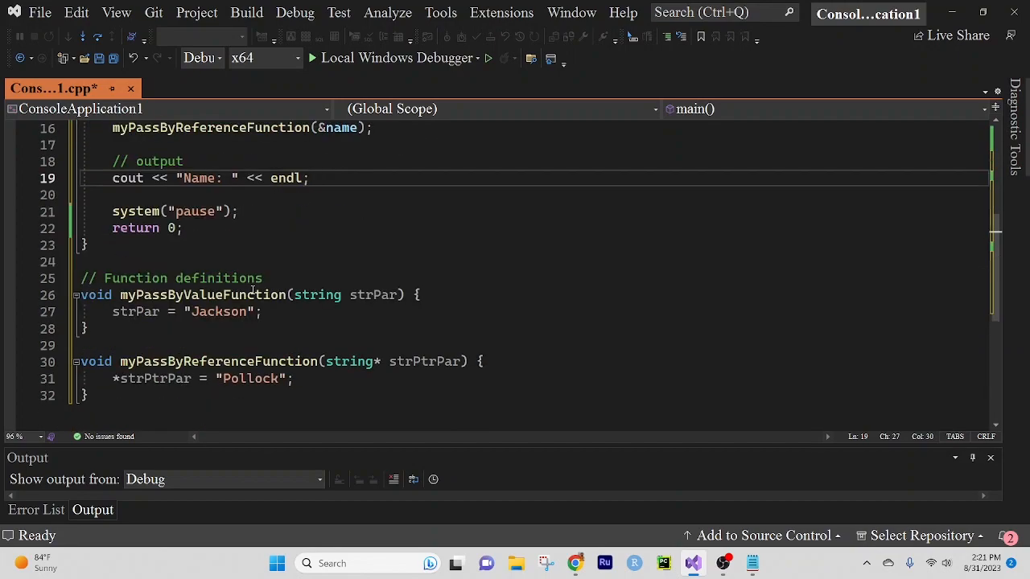
pyautogui.moveTo(248, 328)
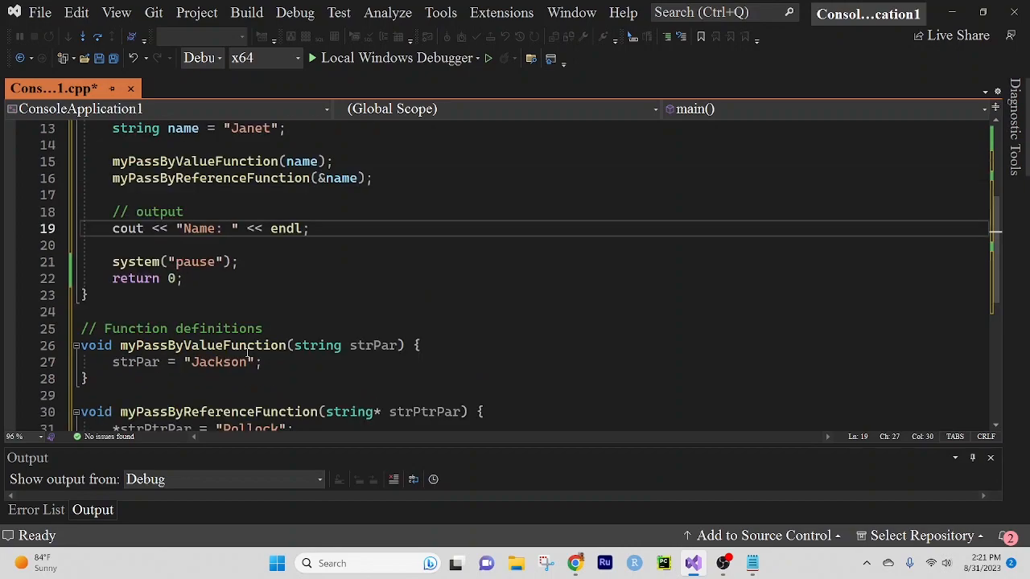
pyautogui.click(309, 228)
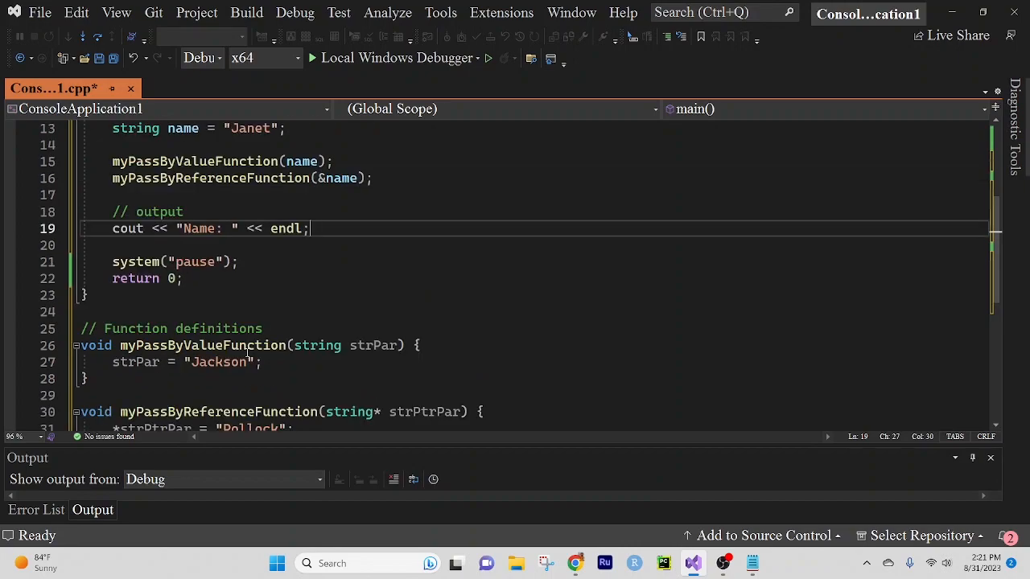
pyautogui.moveTo(304, 345)
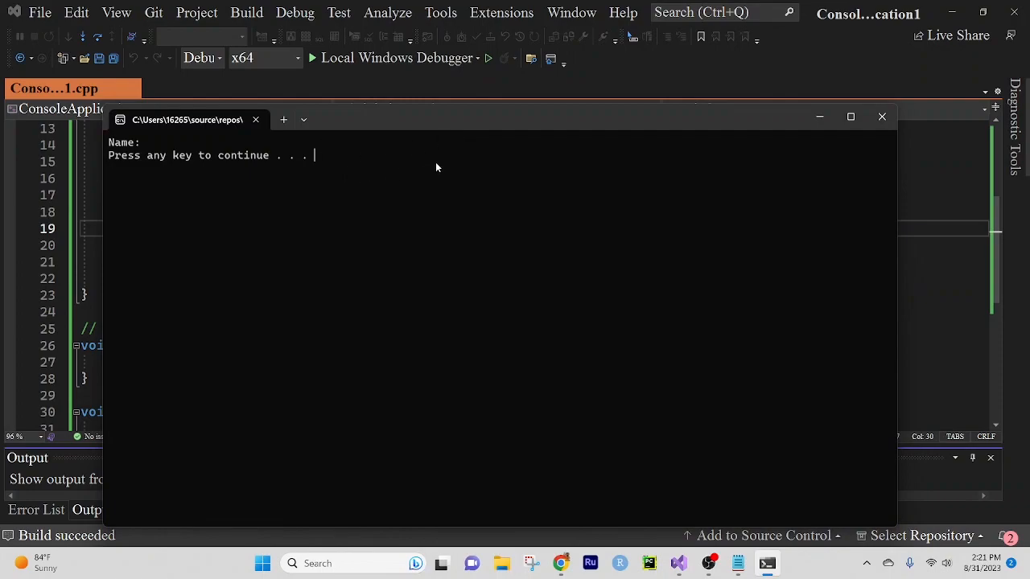
pyautogui.moveTo(882, 117)
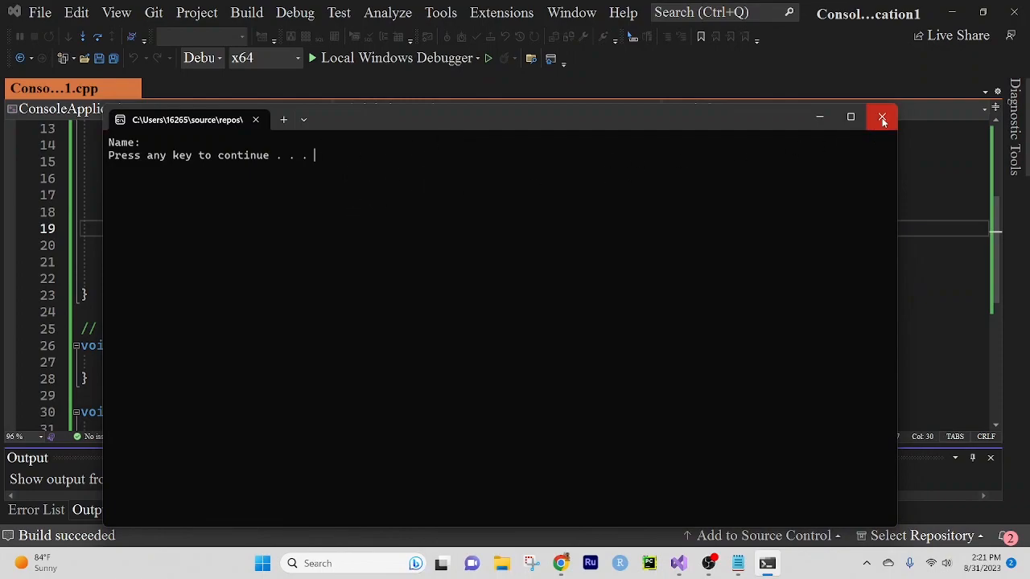
# Close the console window after the run prints only 'Name:'.
pyautogui.click(882, 116)
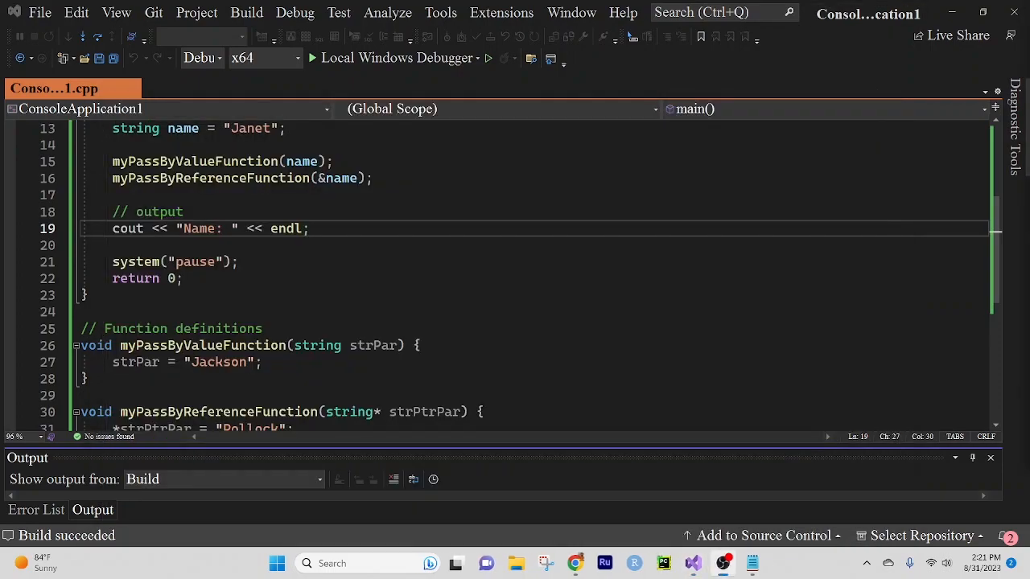
# Insert name << before endl in the cout line and run without debugging.
pyautogui.doubleClick(285, 228)
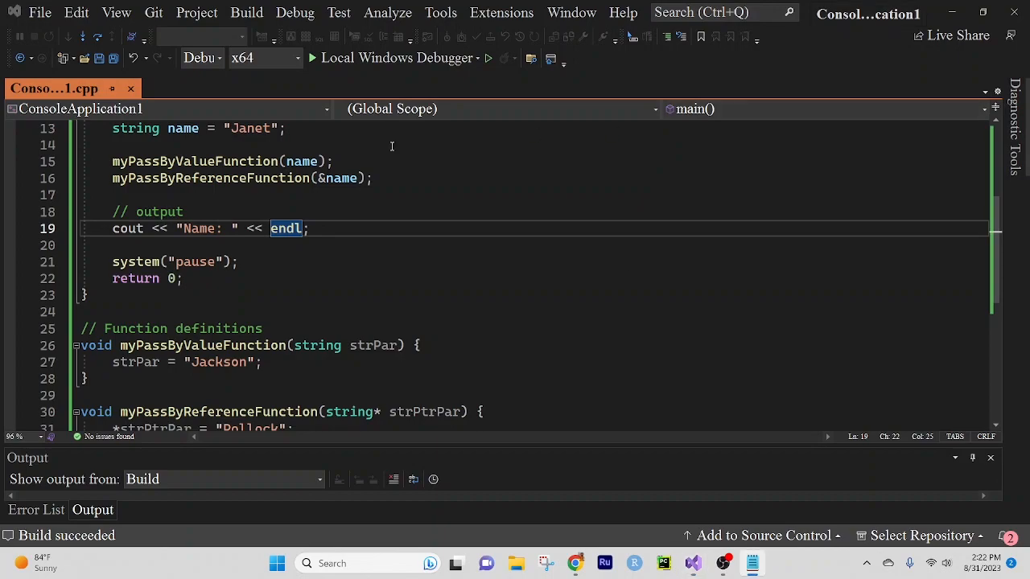
pyautogui.moveTo(424, 333)
pyautogui.write('name << ')
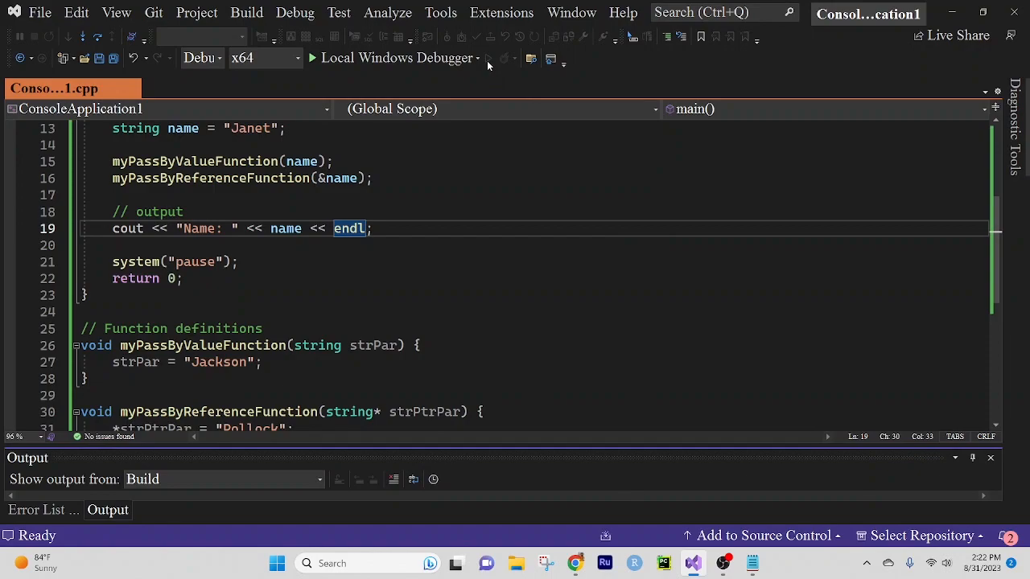
pyautogui.click(319, 58)
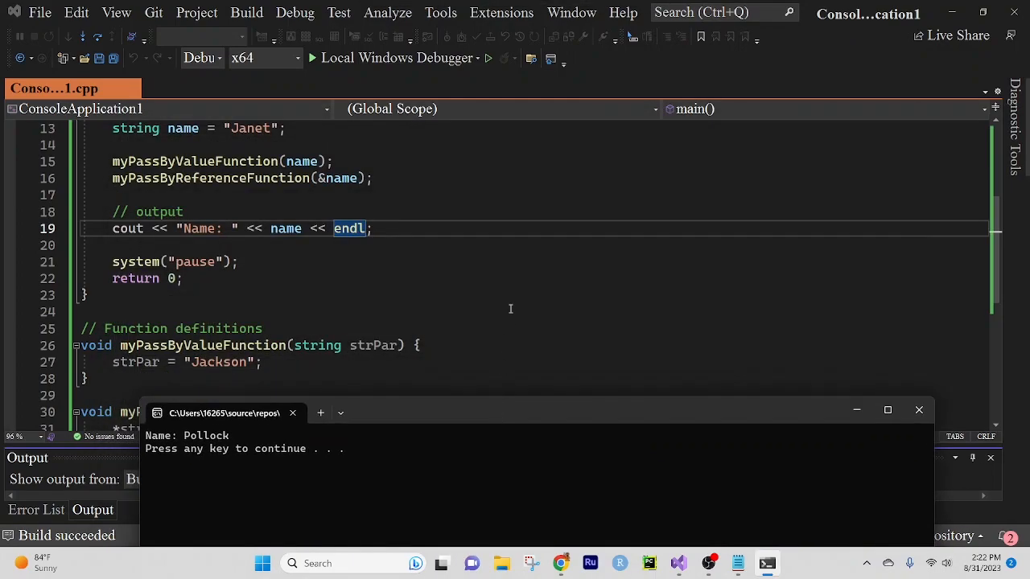
# Scroll the editor to the function definitions while the console shows 'Name: Pollock'.
pyautogui.scroll(-3)
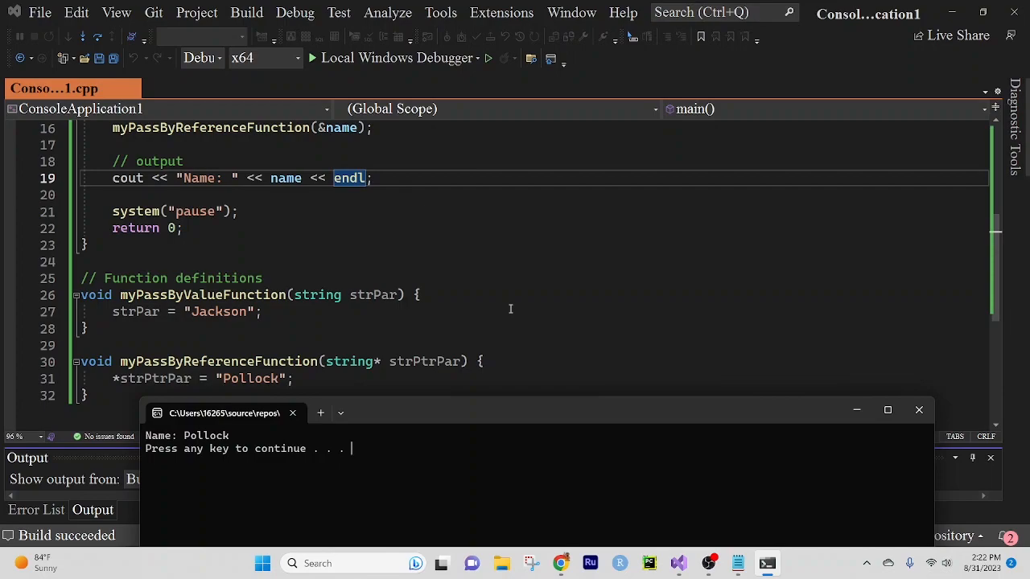
pyautogui.scroll(3)
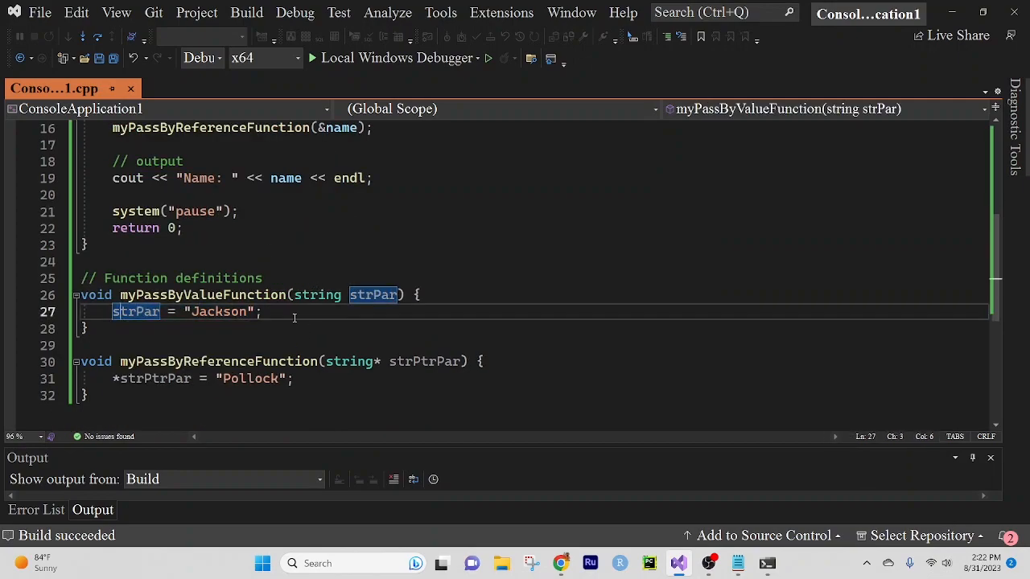
pyautogui.moveTo(274, 311)
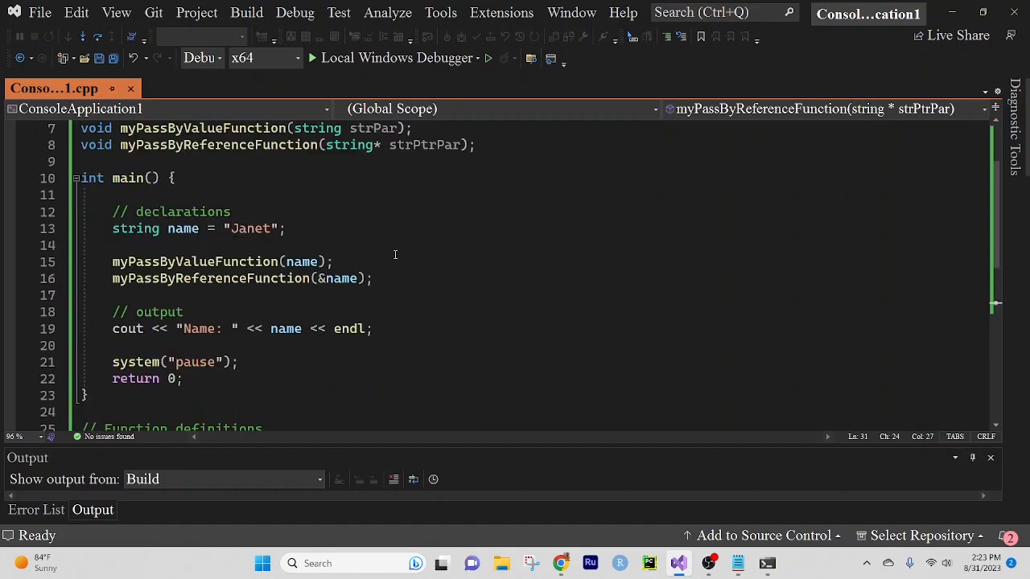
pyautogui.moveTo(265, 283)
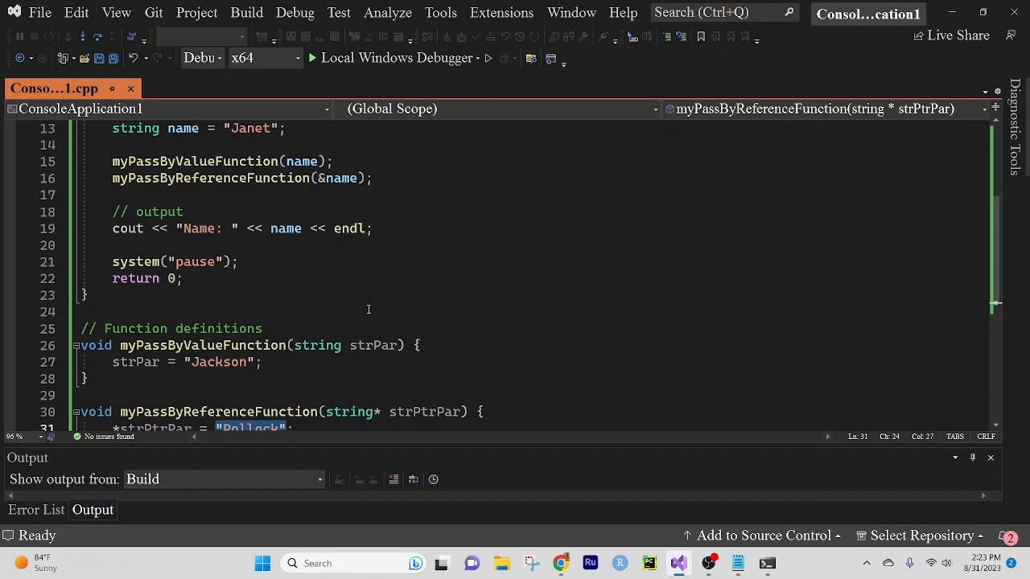
pyautogui.moveTo(880, 446)
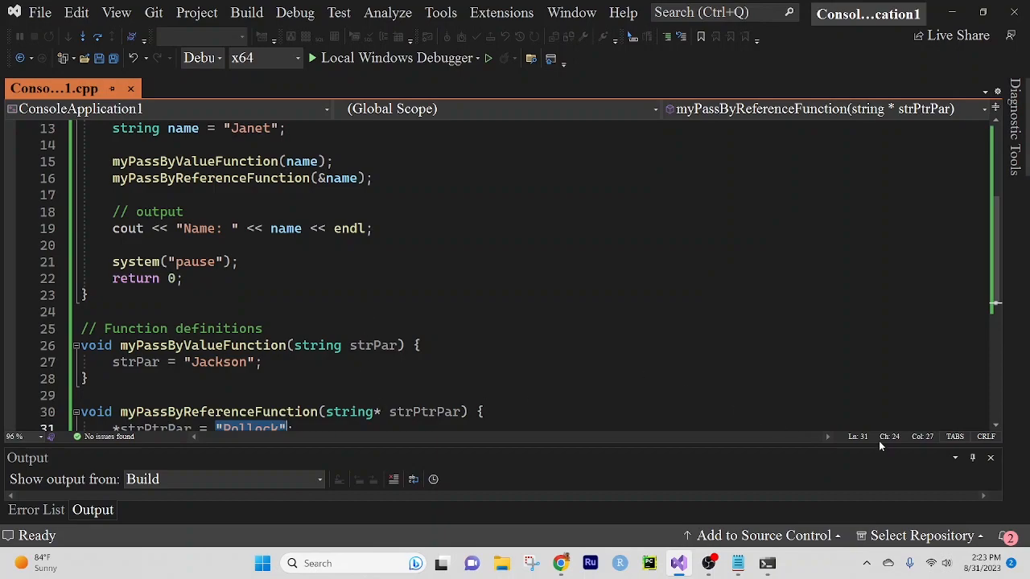